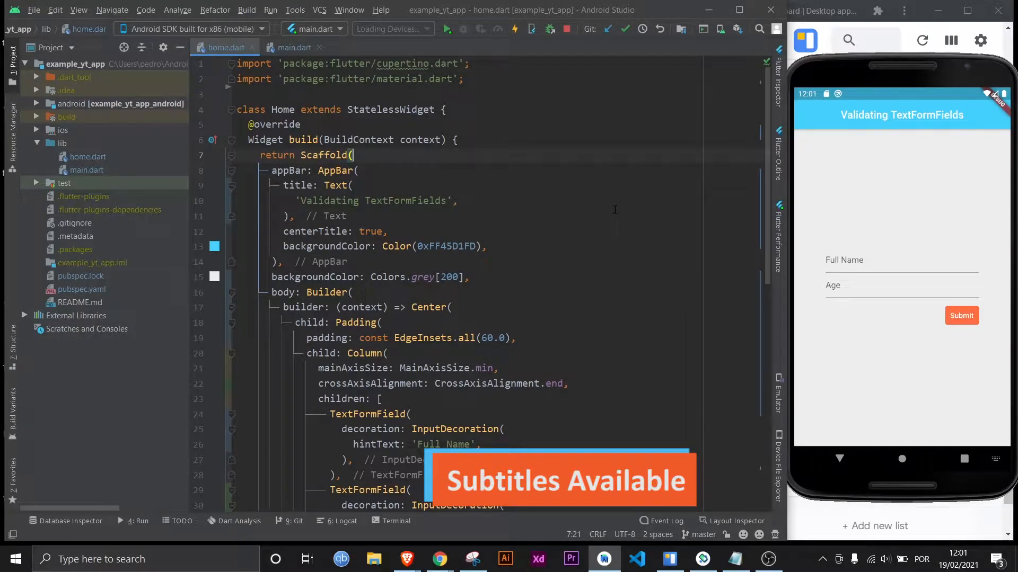
Declare 'final GlobalKey<FormState> _formKey = GlobalKey<FormState>();' in Home, plus a commented shorter line
scroll("down", 3)
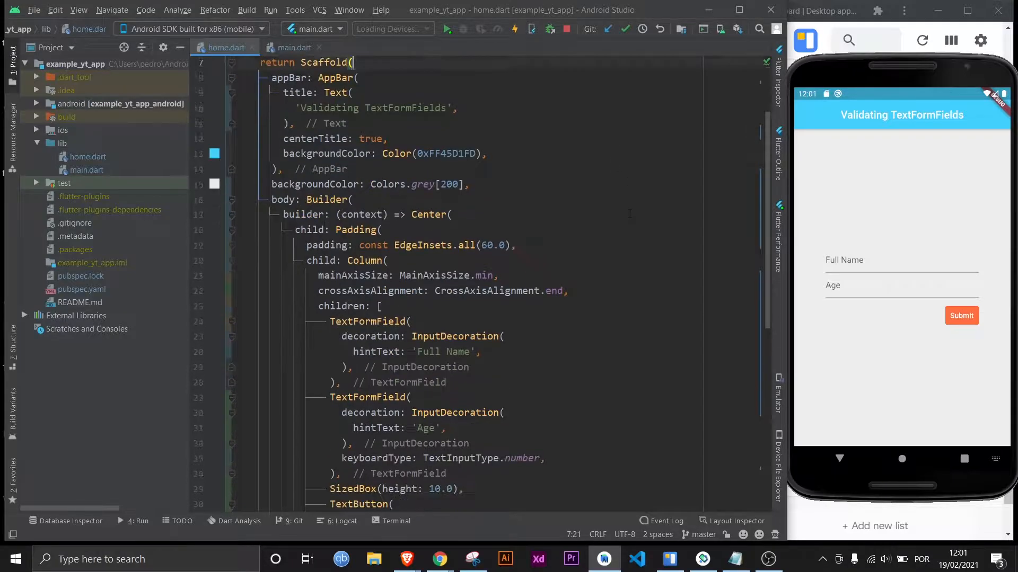
scroll("down", 3)
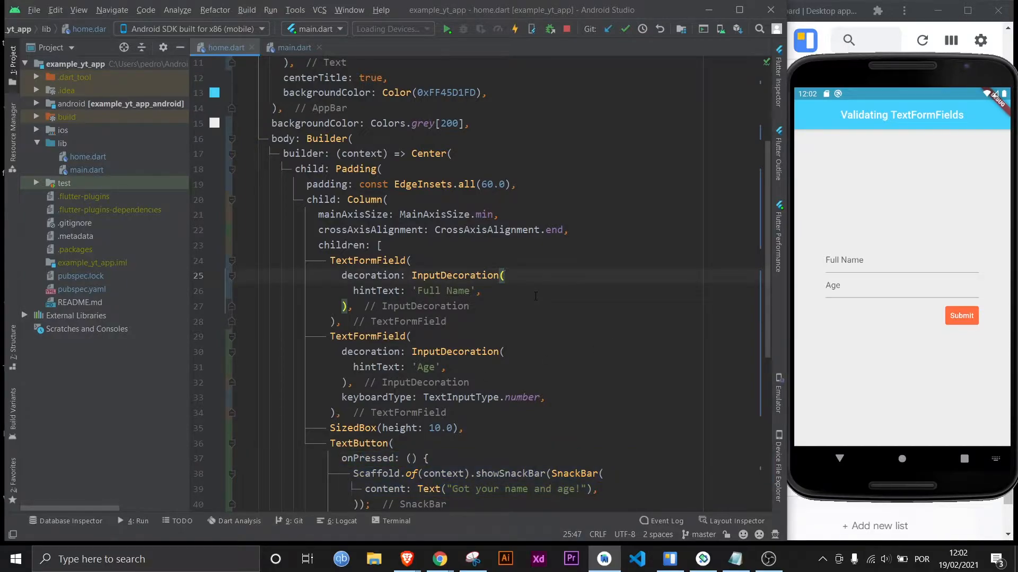
left_click_drag(341, 275, 354, 306)
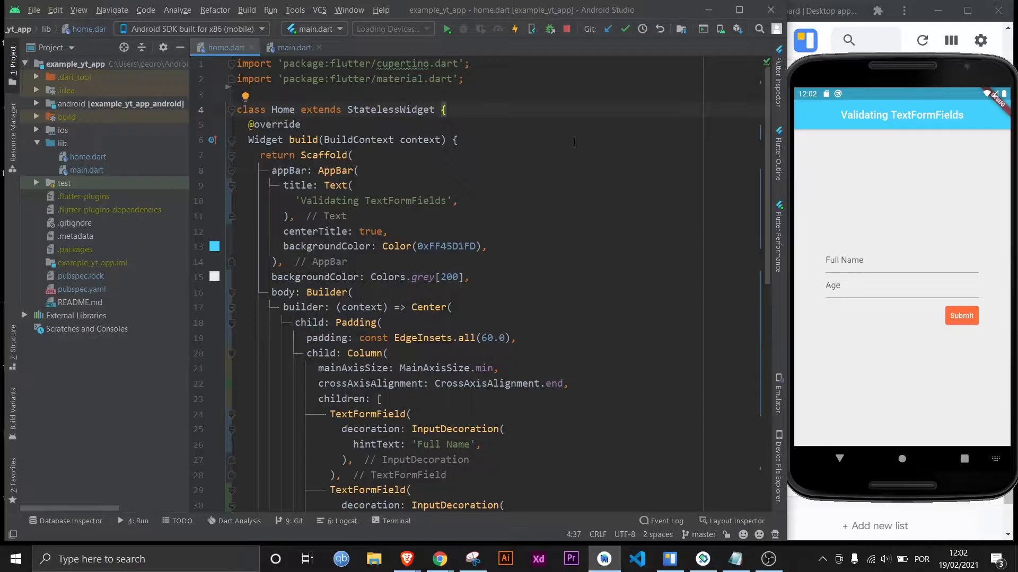
type("final G")
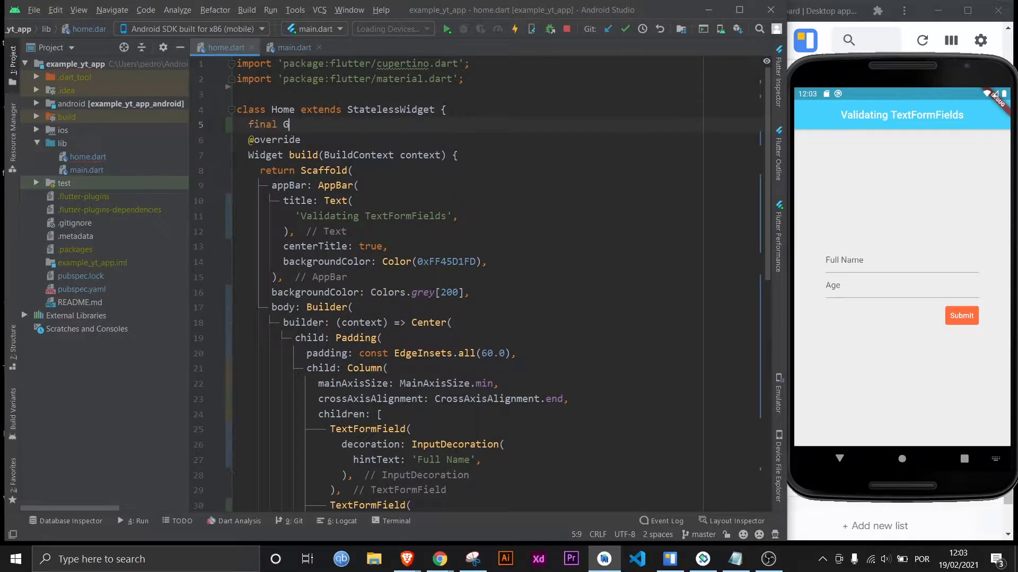
type("lobalKey")
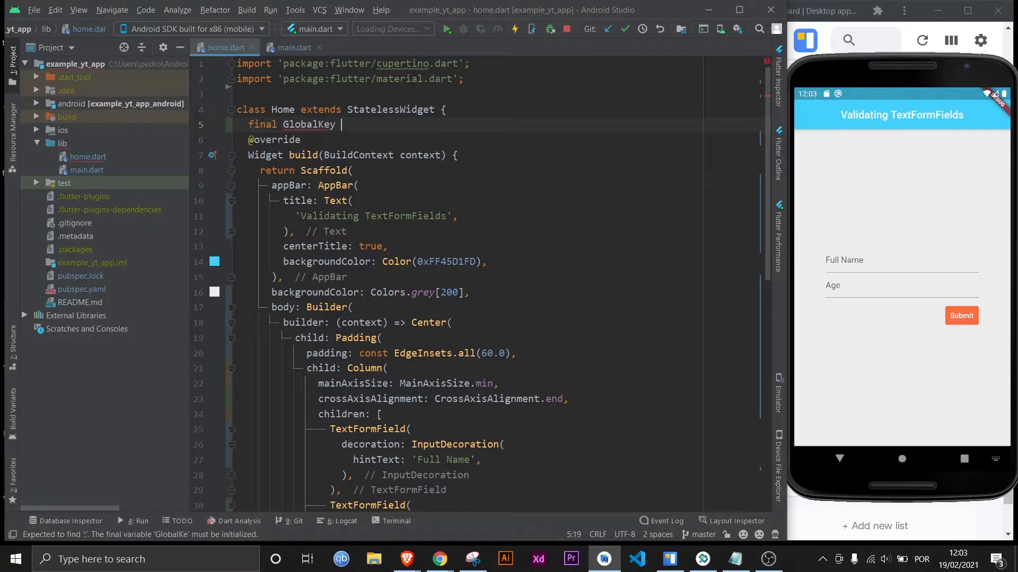
type("<FormState> _formKey = GlobalKey<FormState>();")
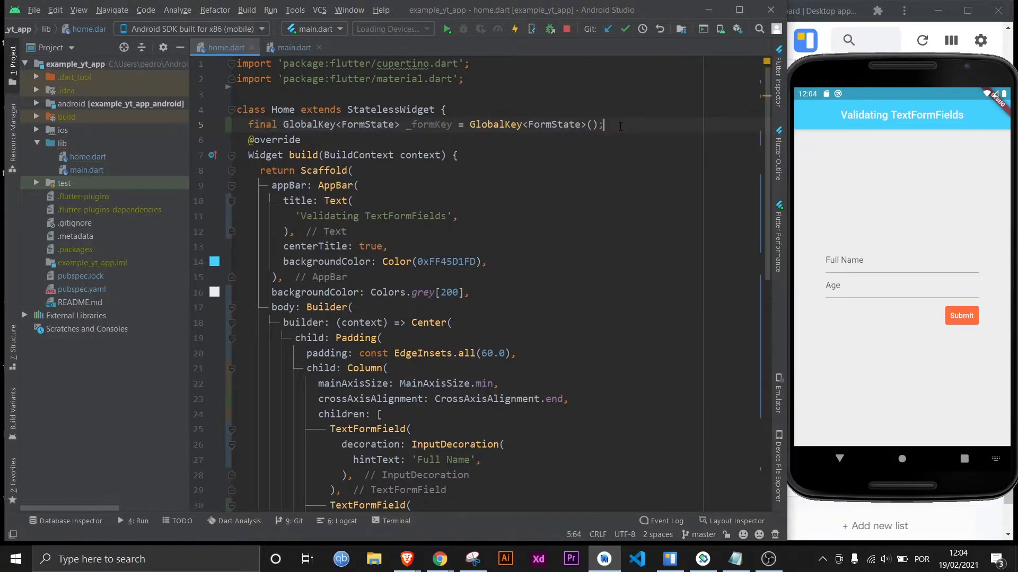
type("// final _formKey = GlobalKey<FormState>();")
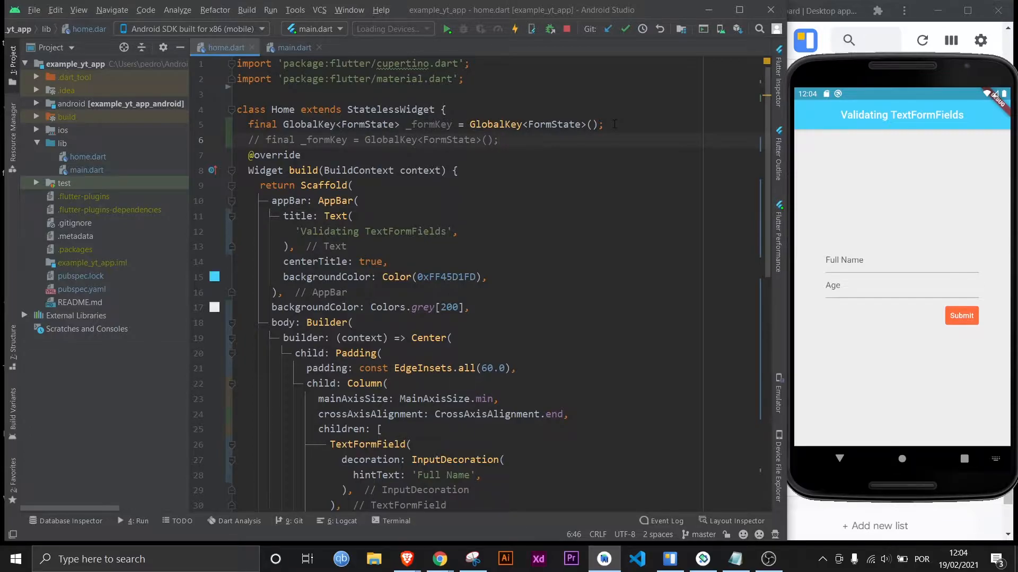
scroll("down", 3)
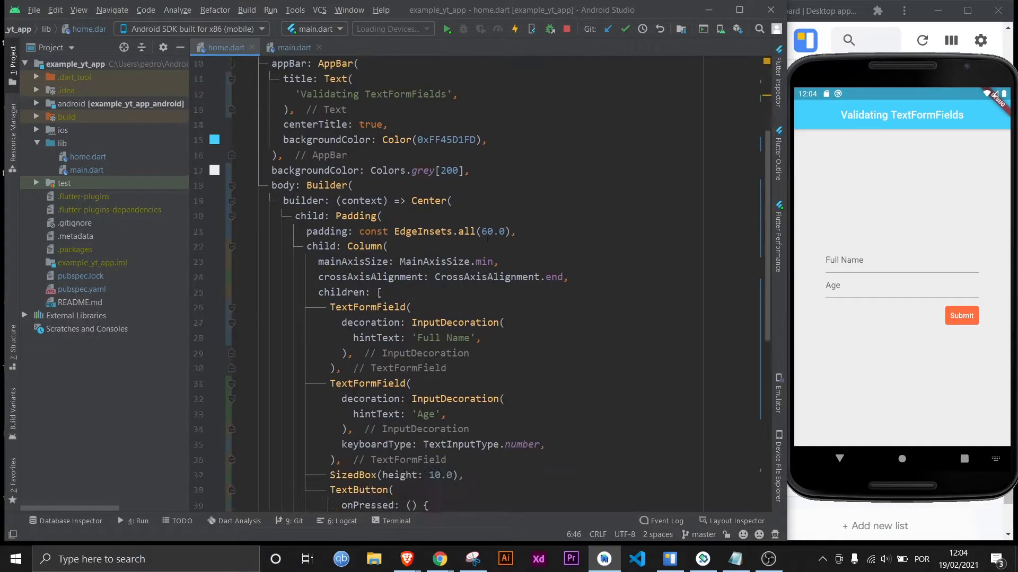
Wrap the Padding widget in a Form with key: _formKey
left_click(356, 217)
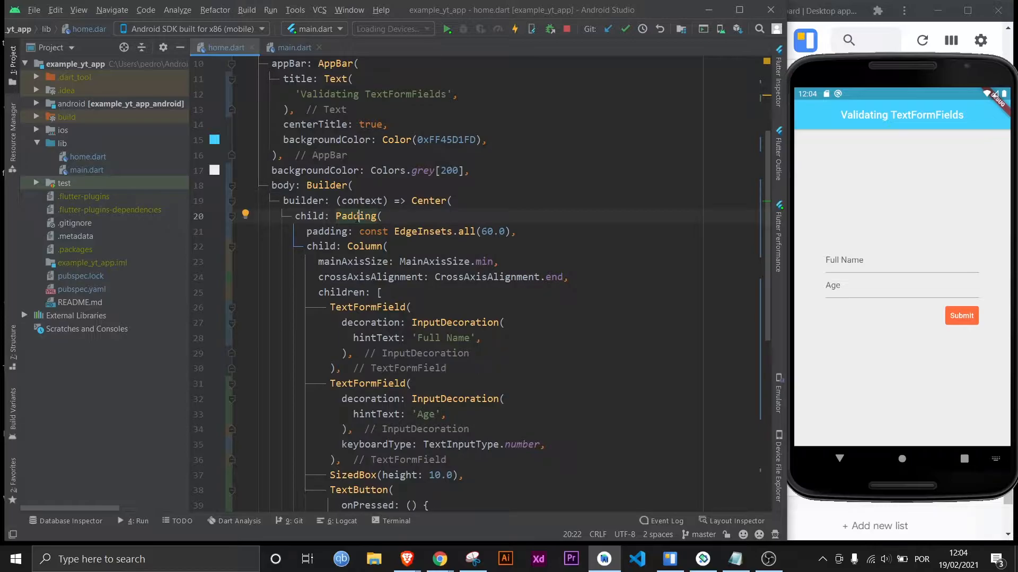
type("widget")
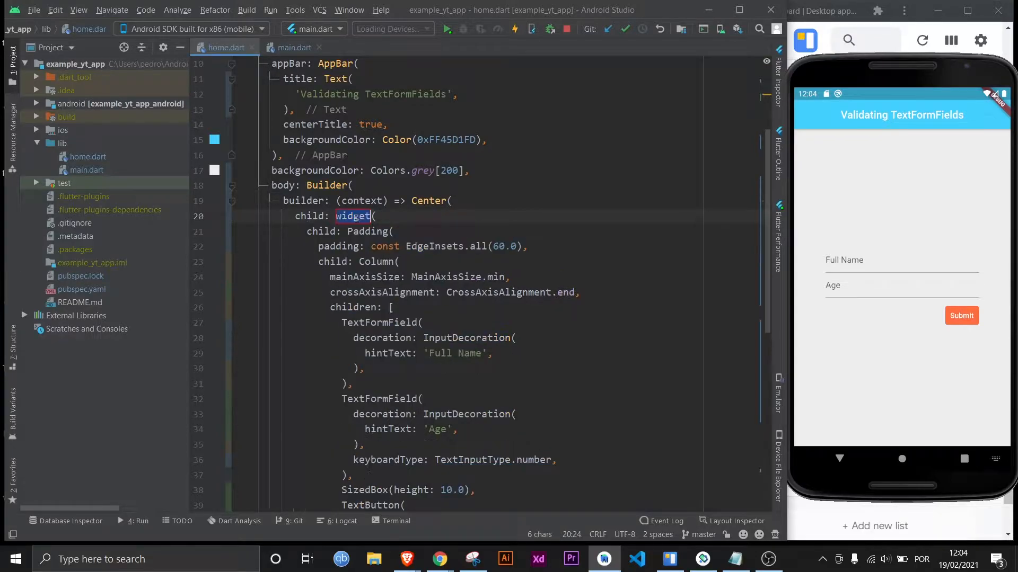
type("Form")
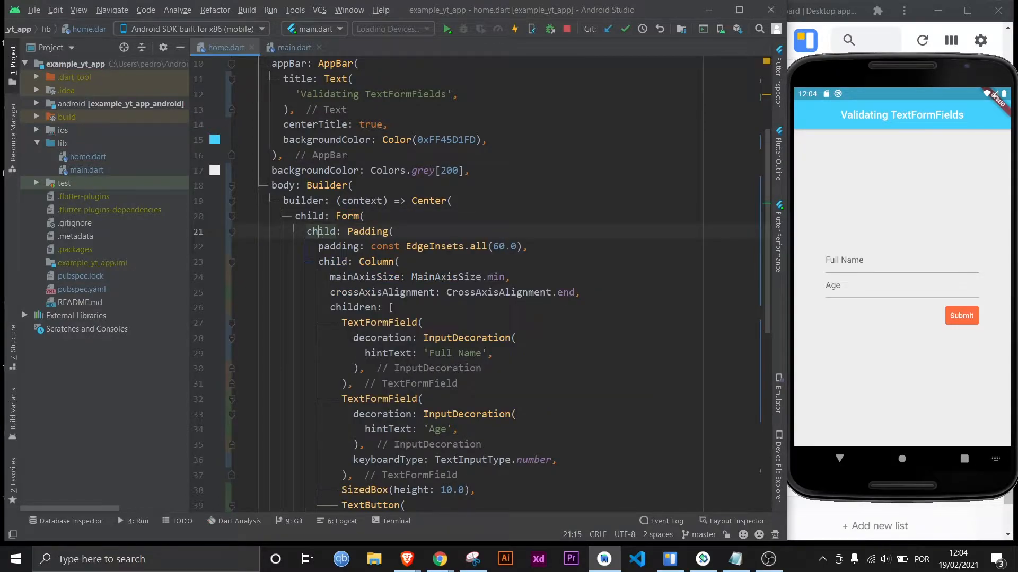
type("k")
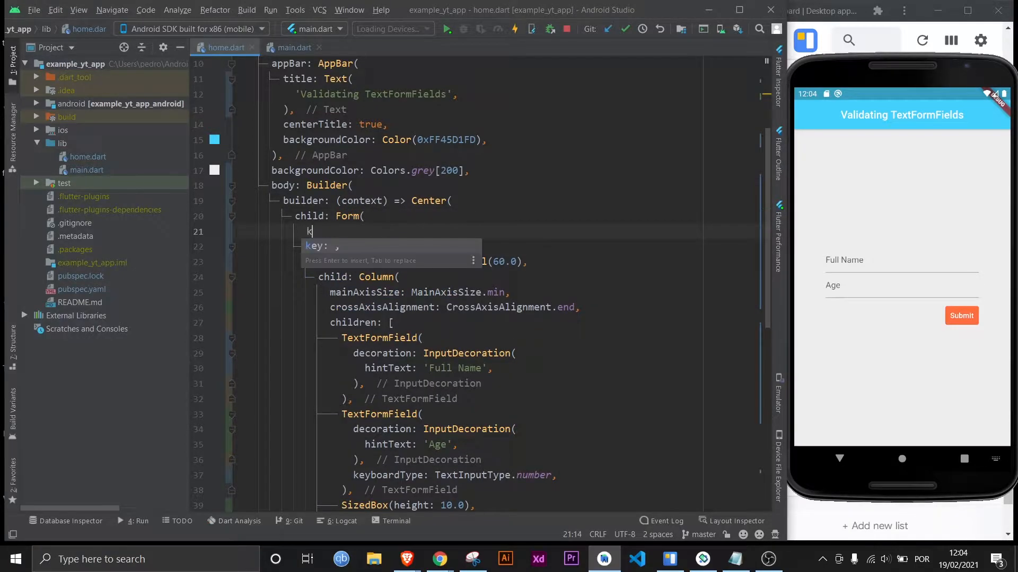
type("_formKey,")
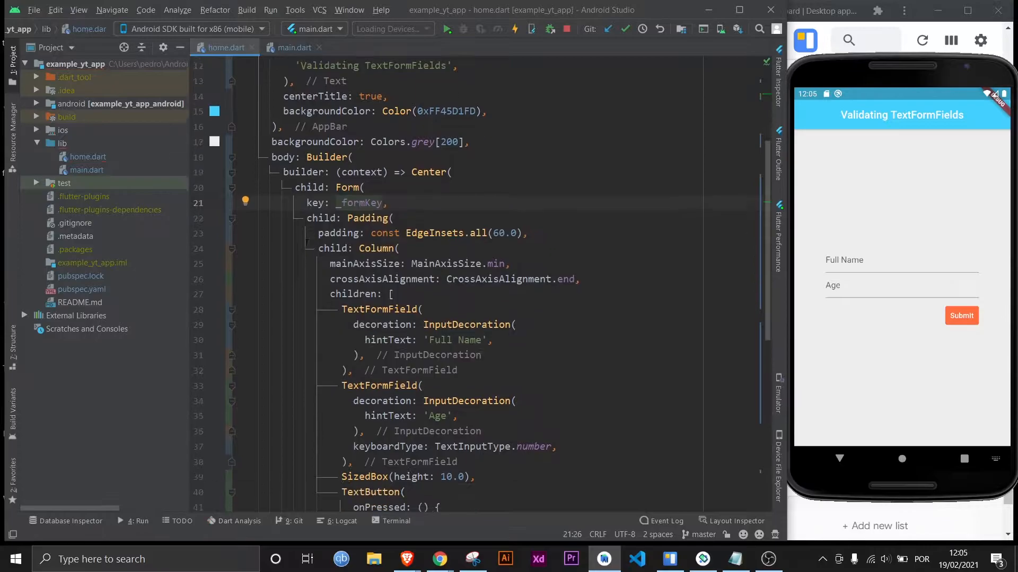
scroll("down", 3)
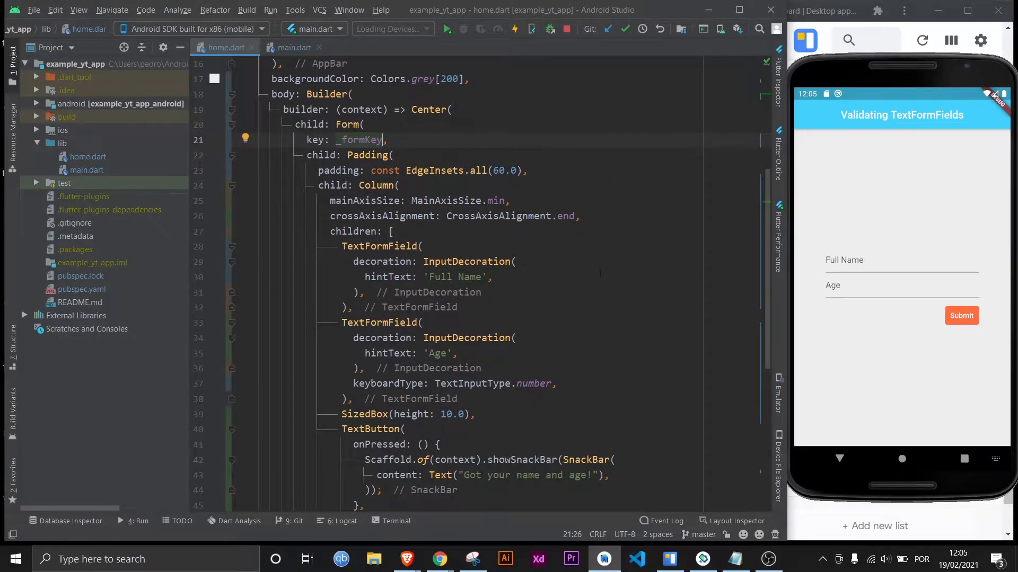
left_click(356, 306)
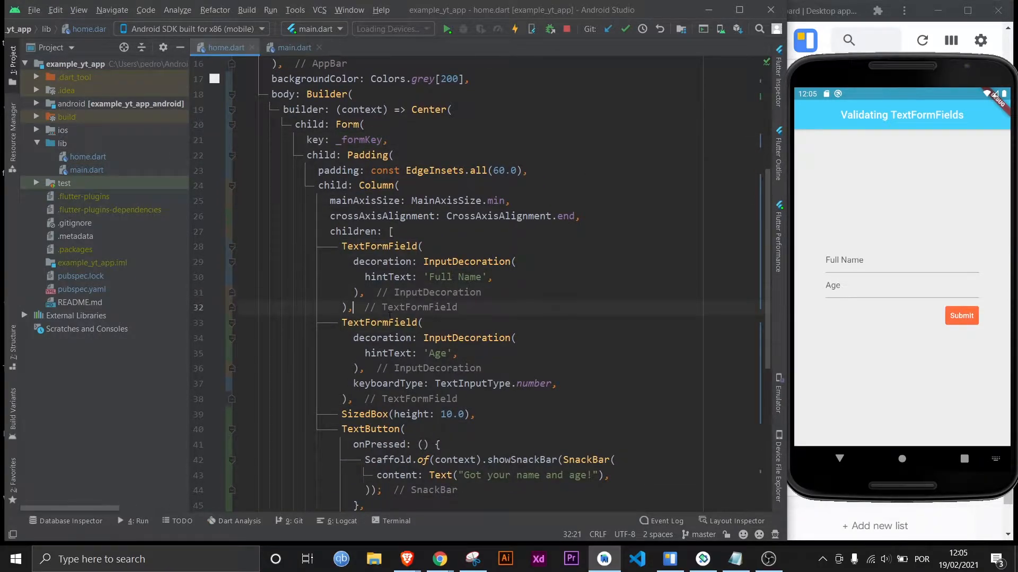
Add an empty 'validator: (value) { }' below the Full Name InputDecoration
type("TextField(")
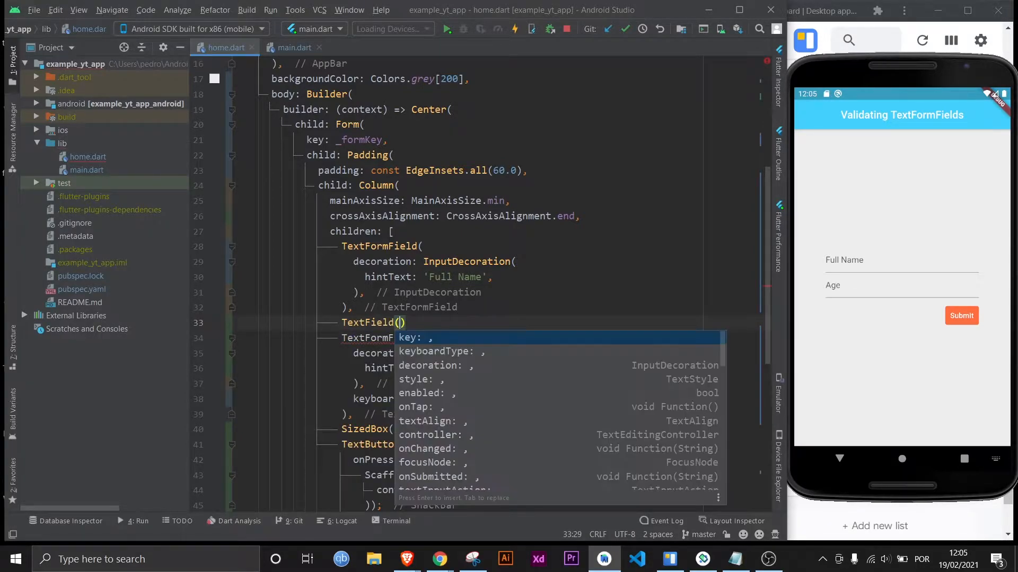
type("validator: (),")
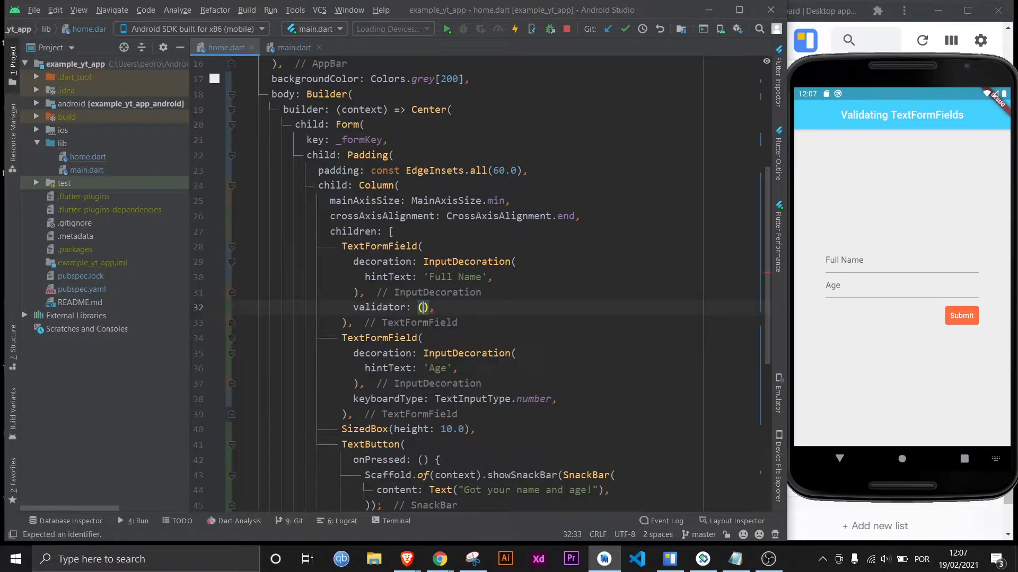
type("value")
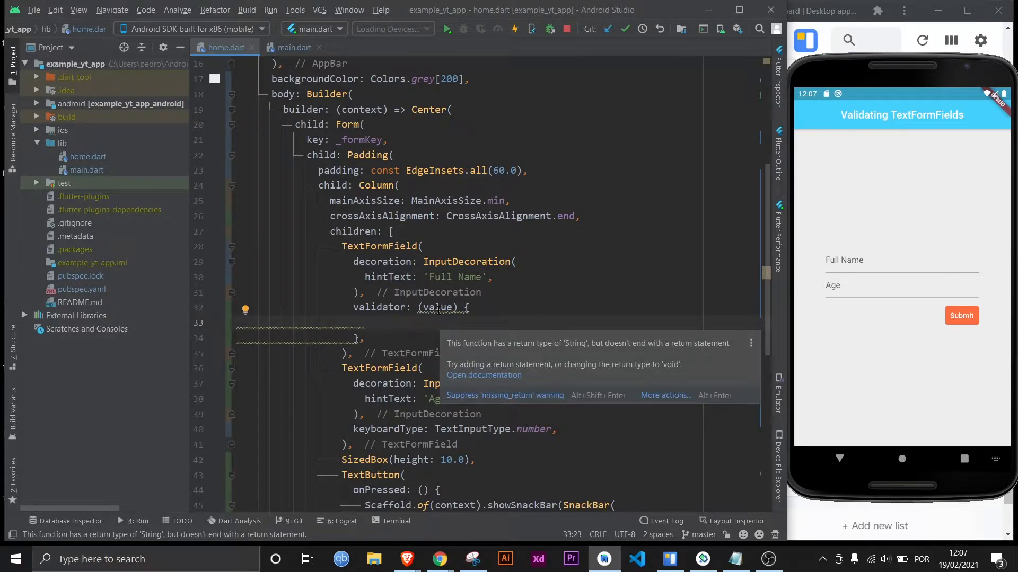
left_click(362, 323)
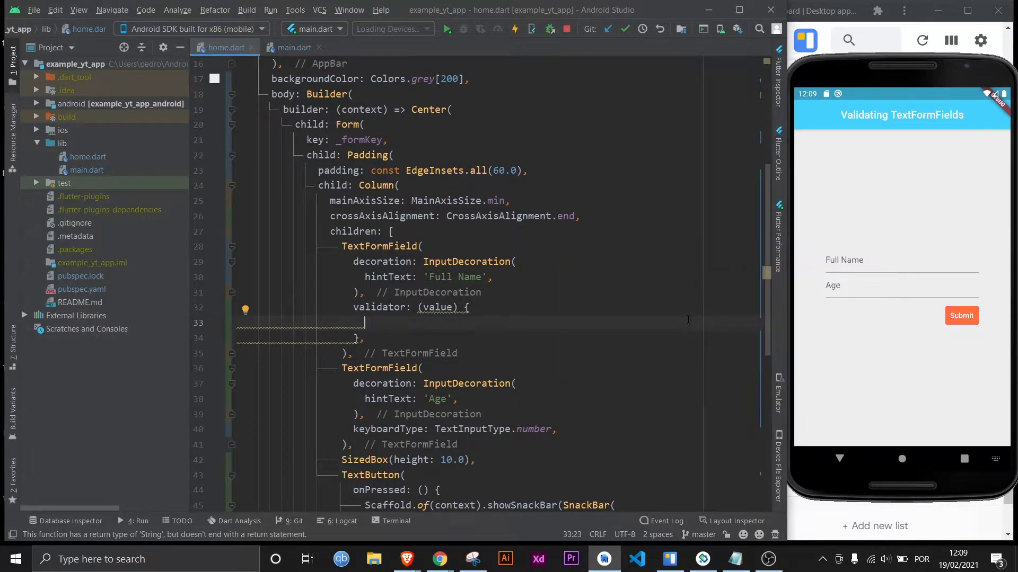
Return null when the name is non-empty and longer than 2 characters
type("if (")
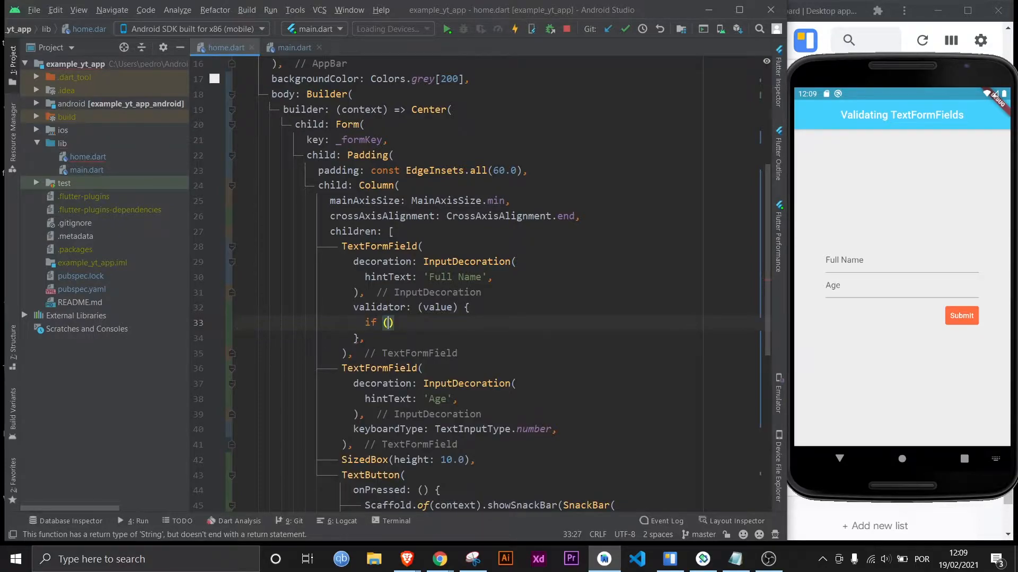
type("value")
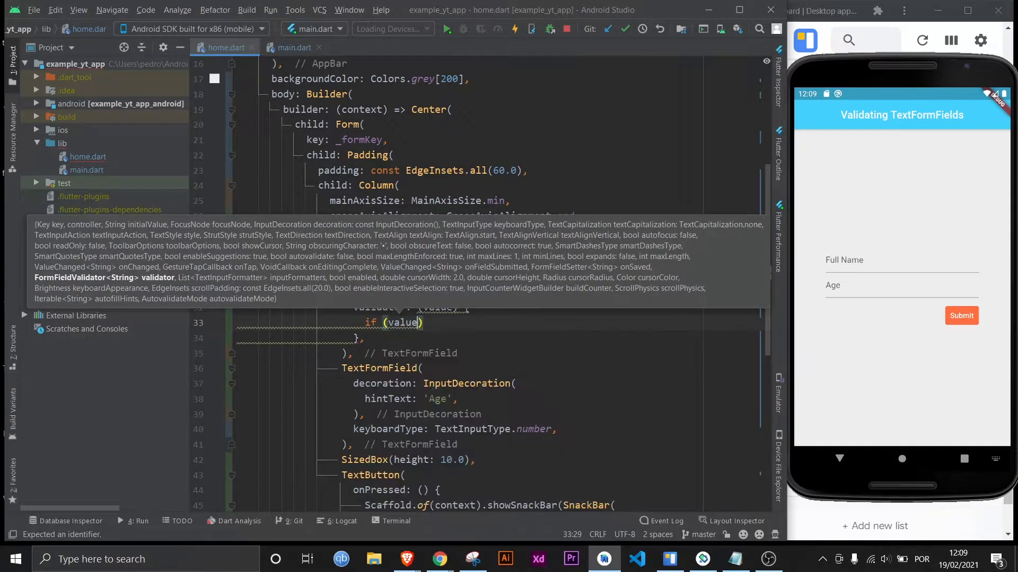
type(".isNotEmpty &&")
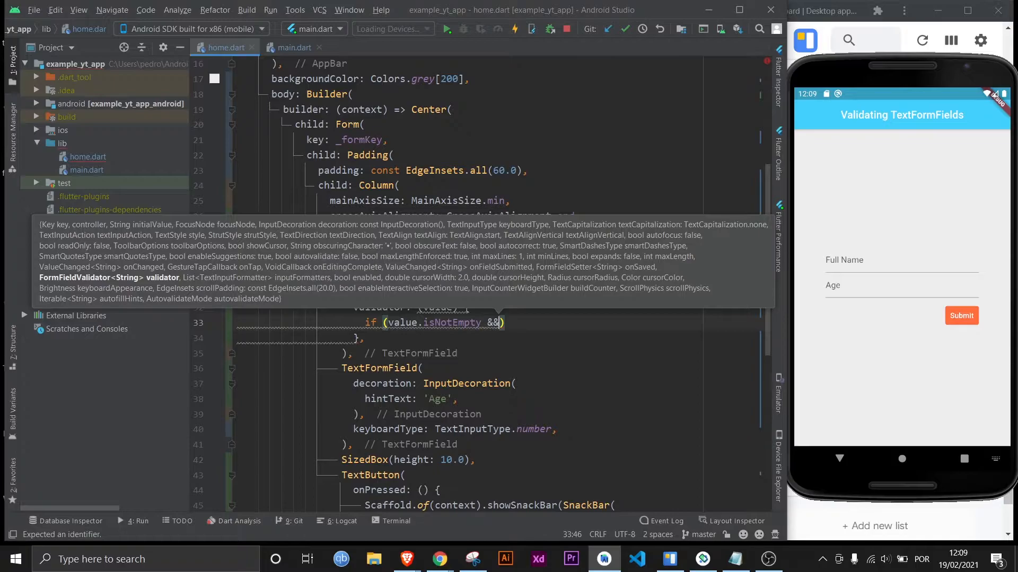
type("value.length >")
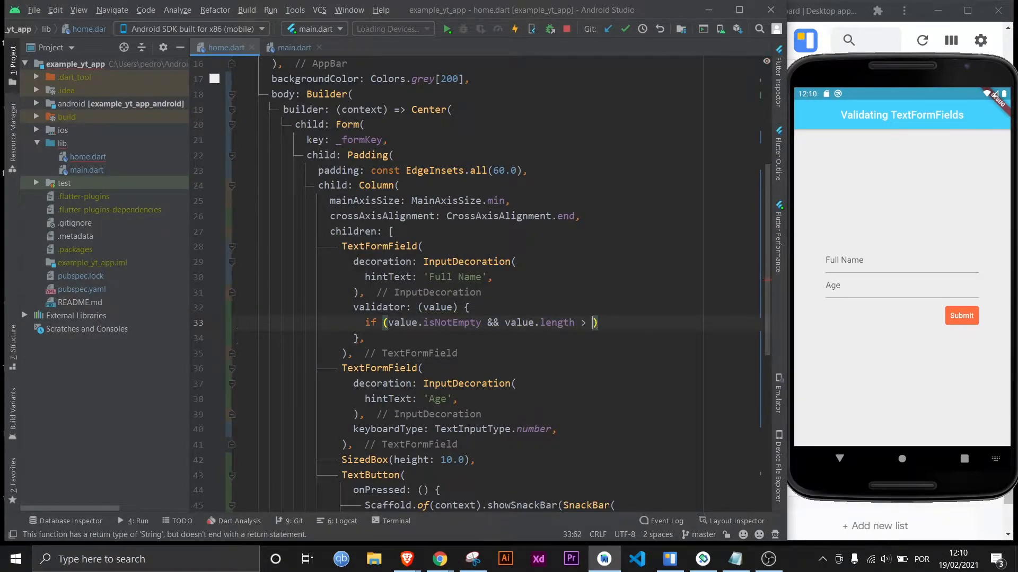
type("2) {")
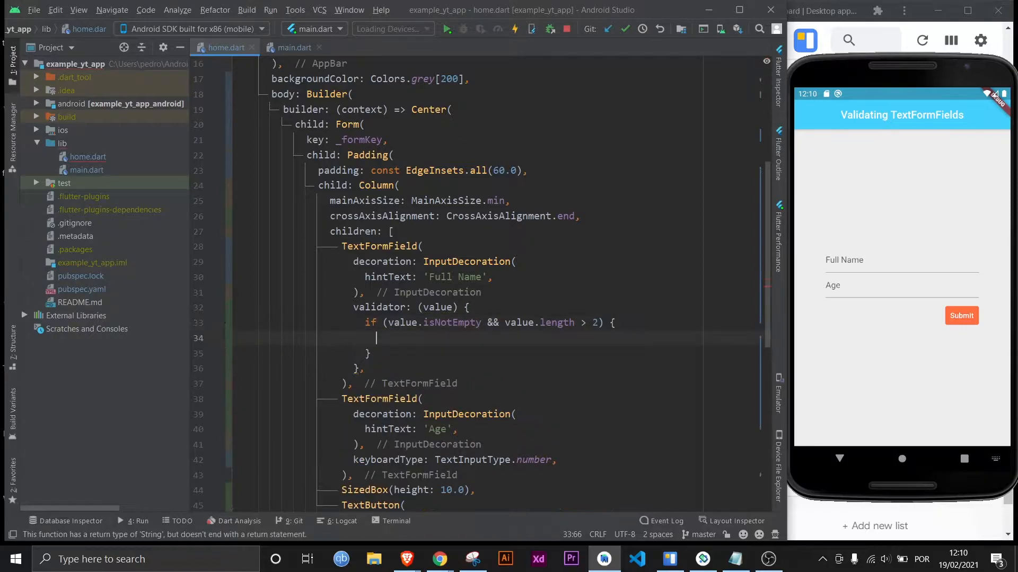
type("return null;")
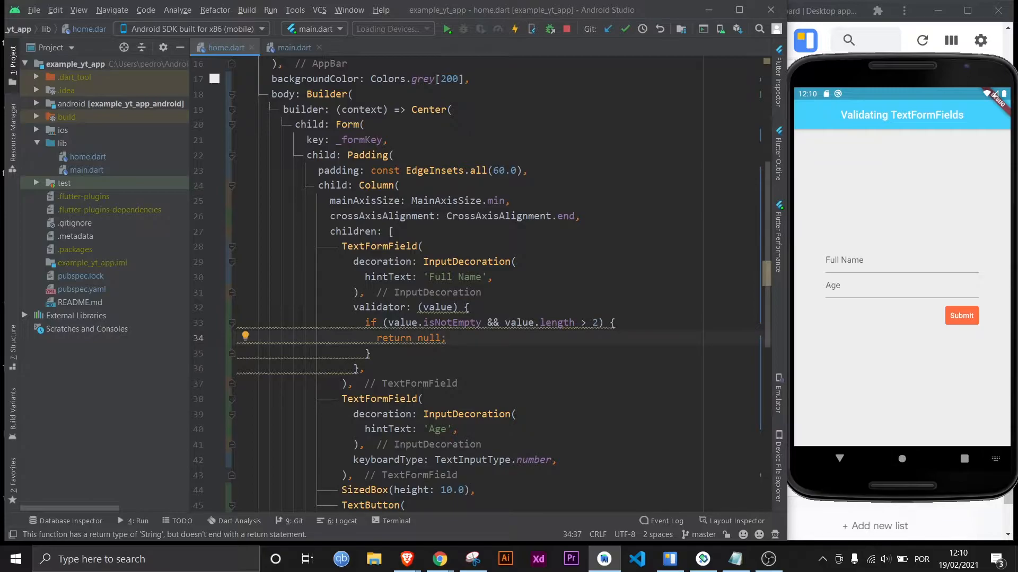
Return 'No way your name is that short' for short names, 'Please give us your name already' otherwise
type("else if (value.length < 3 &&")
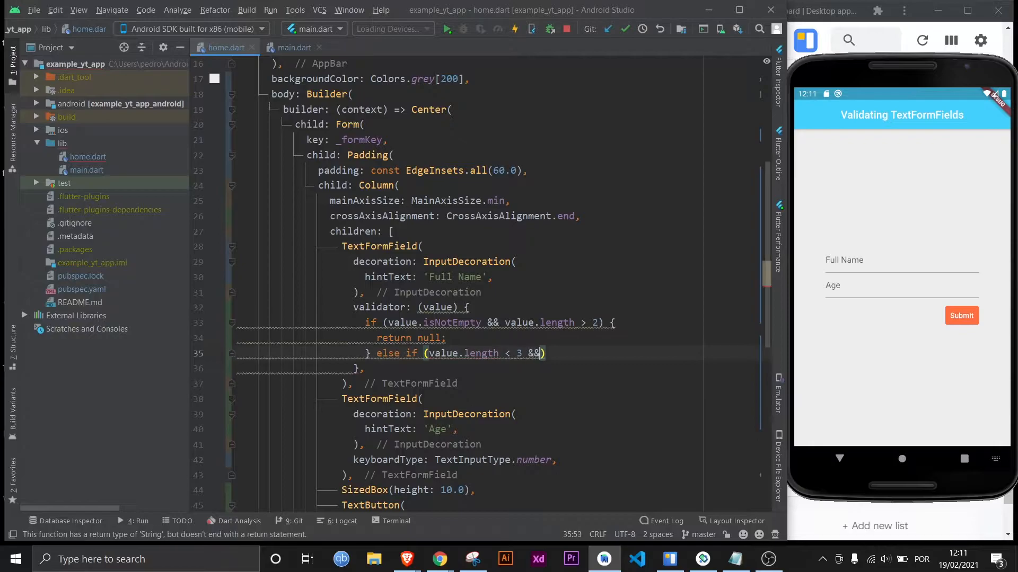
type("value.isNotEmpty")
type("r")
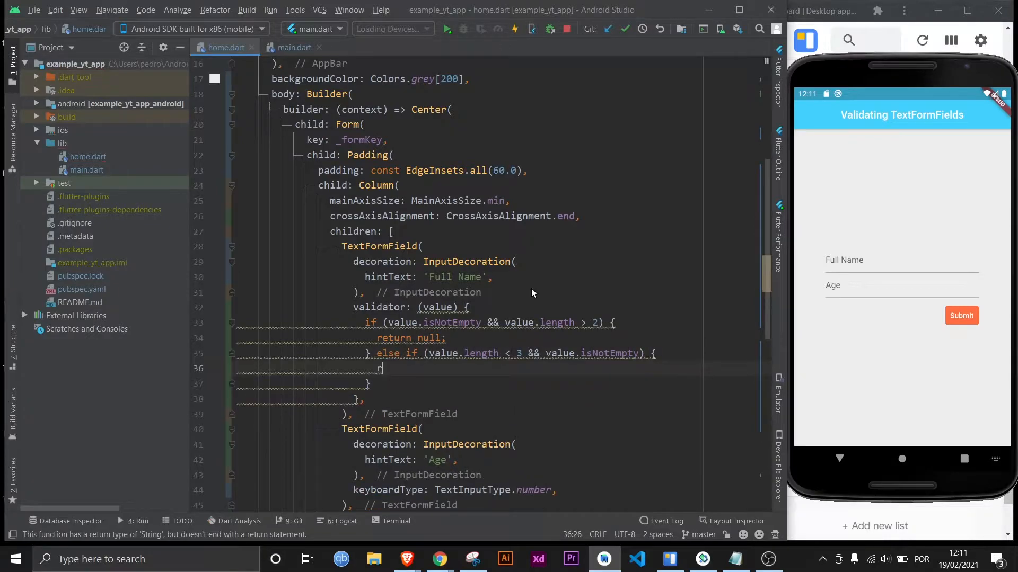
type("eturn 'No way '")
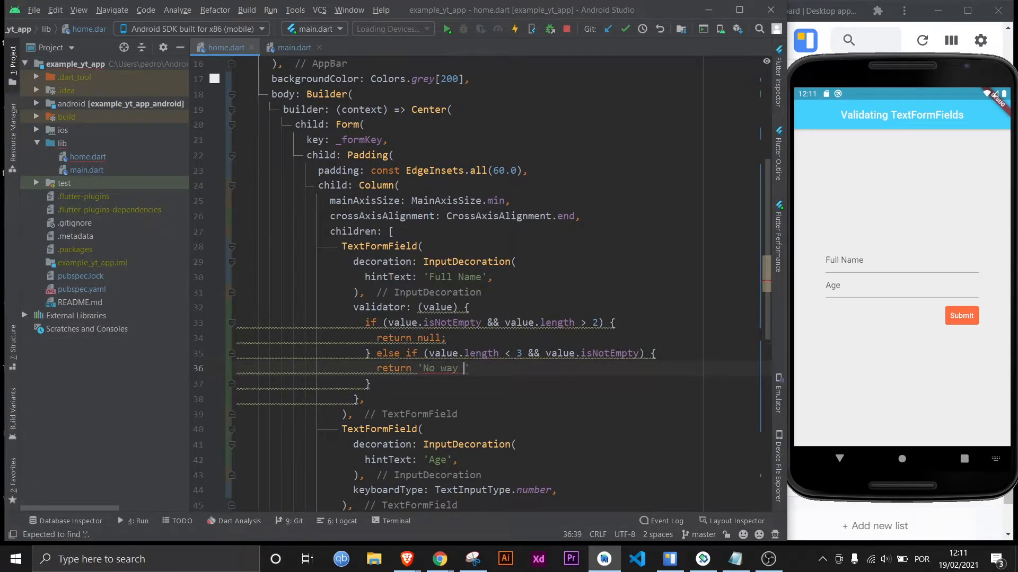
type("your name is that sgor")
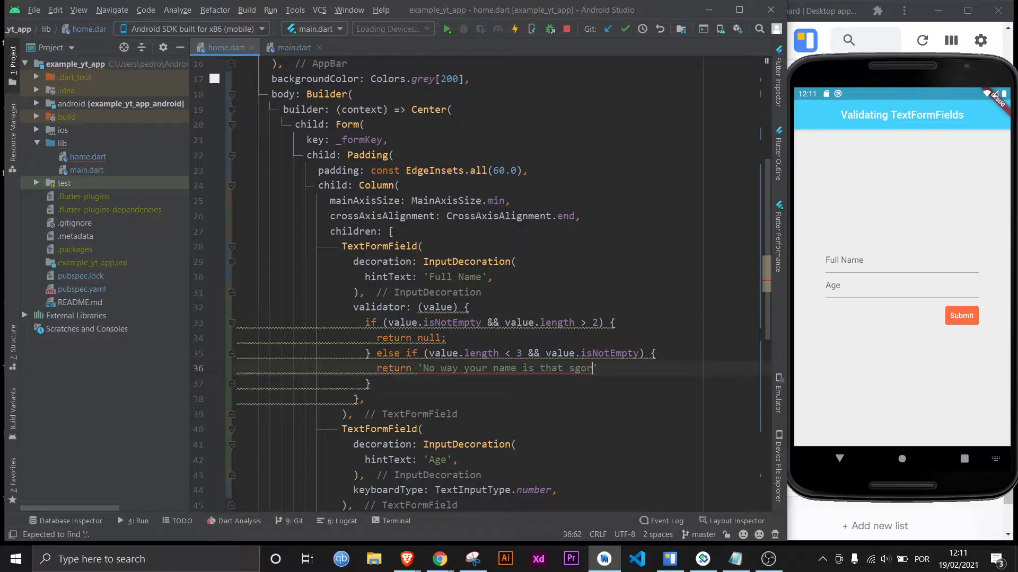
type("short';")
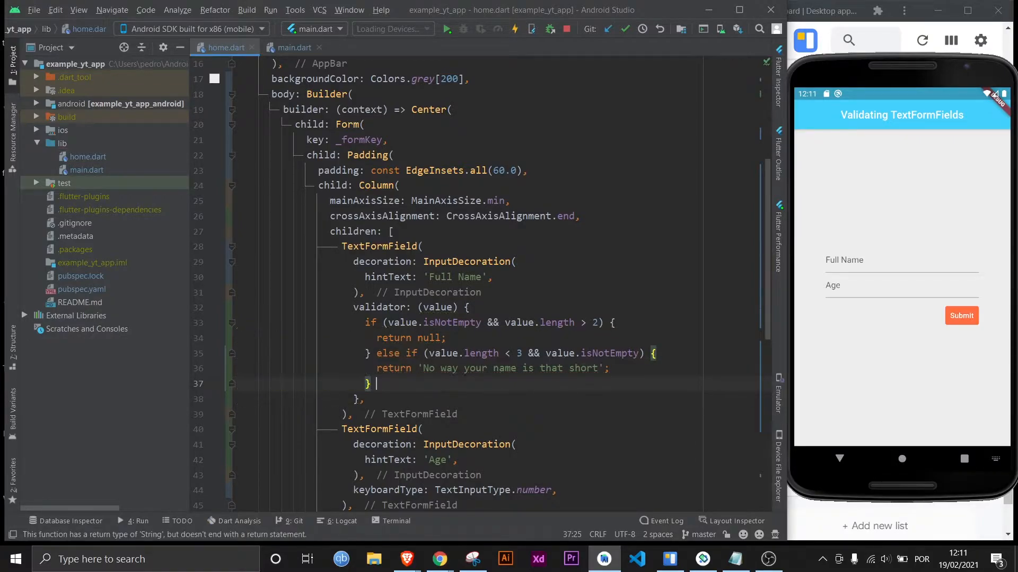
type("else")
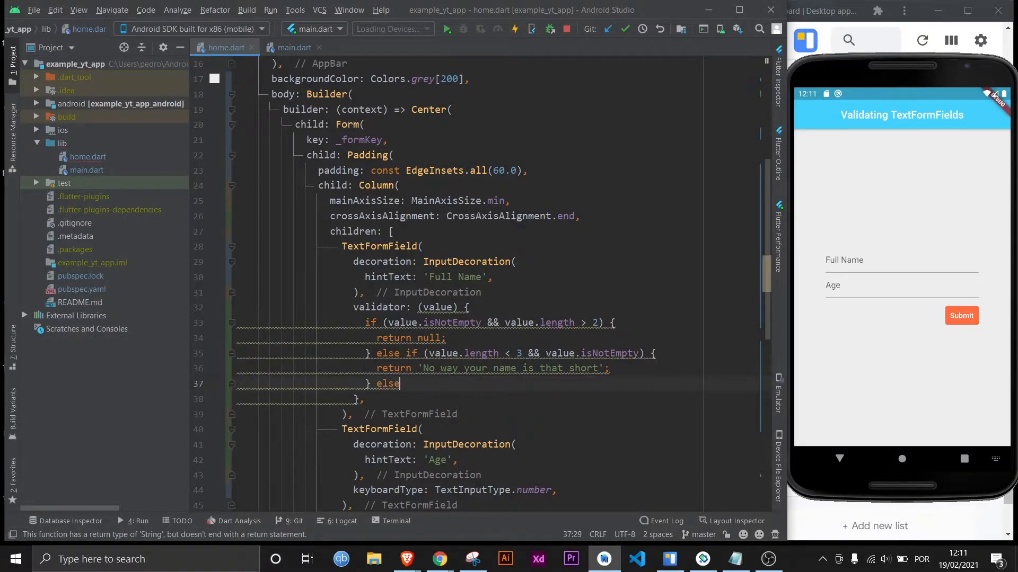
type("{")
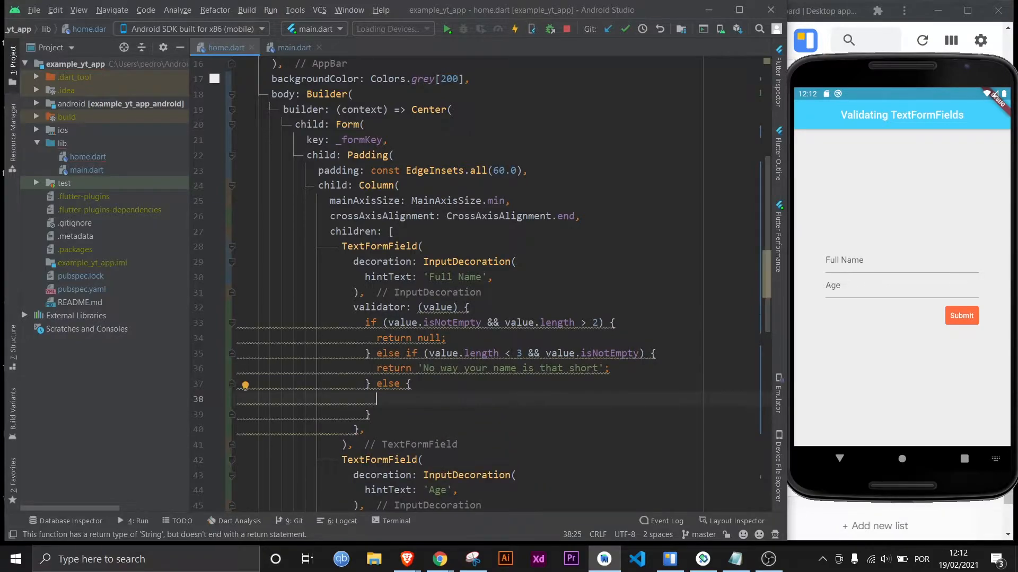
type("return 'Please give us y'")
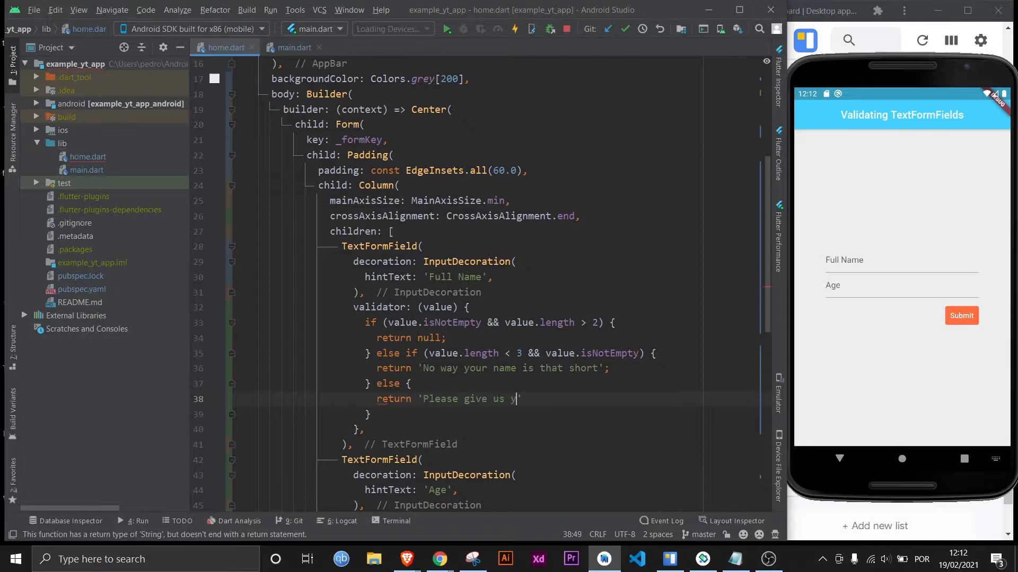
type("our name already';")
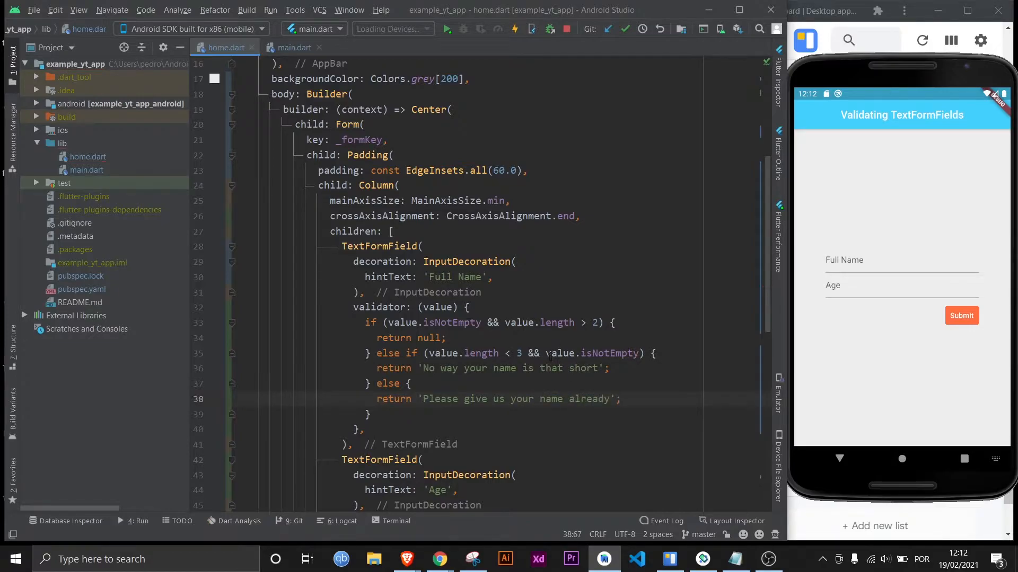
double_click(590, 353)
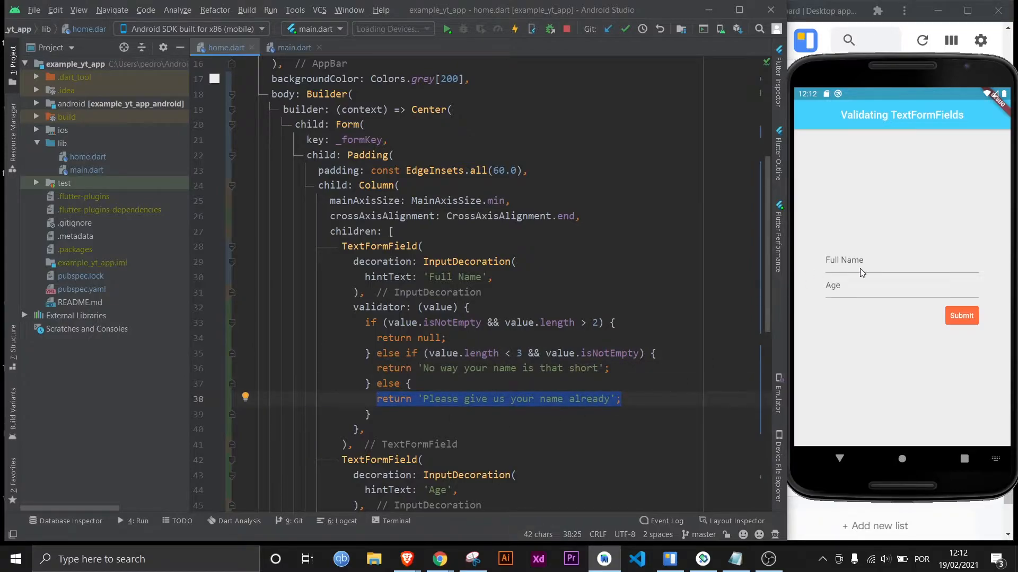
mouse_move(872, 250)
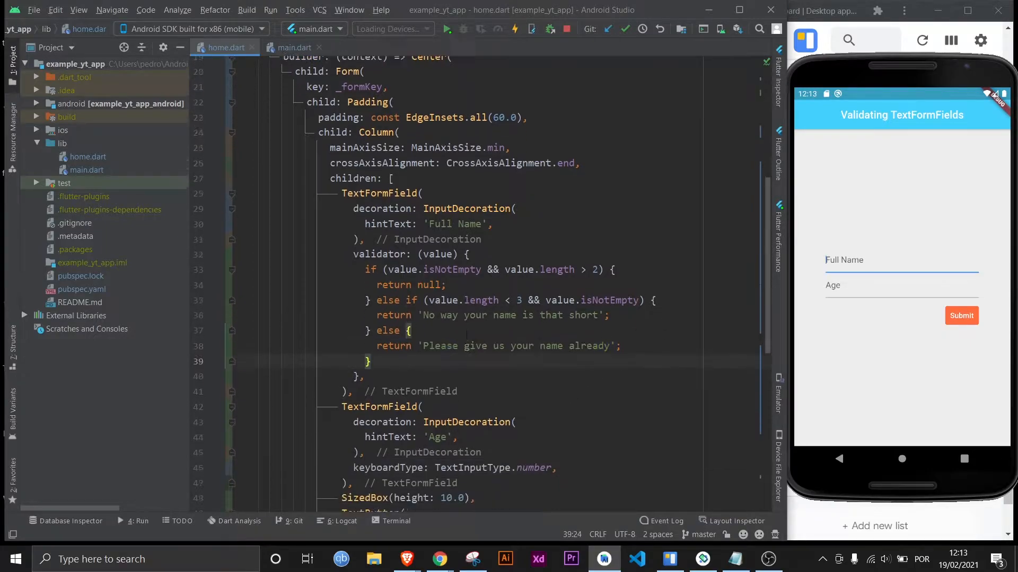
scroll("down", 3)
type("validator:")
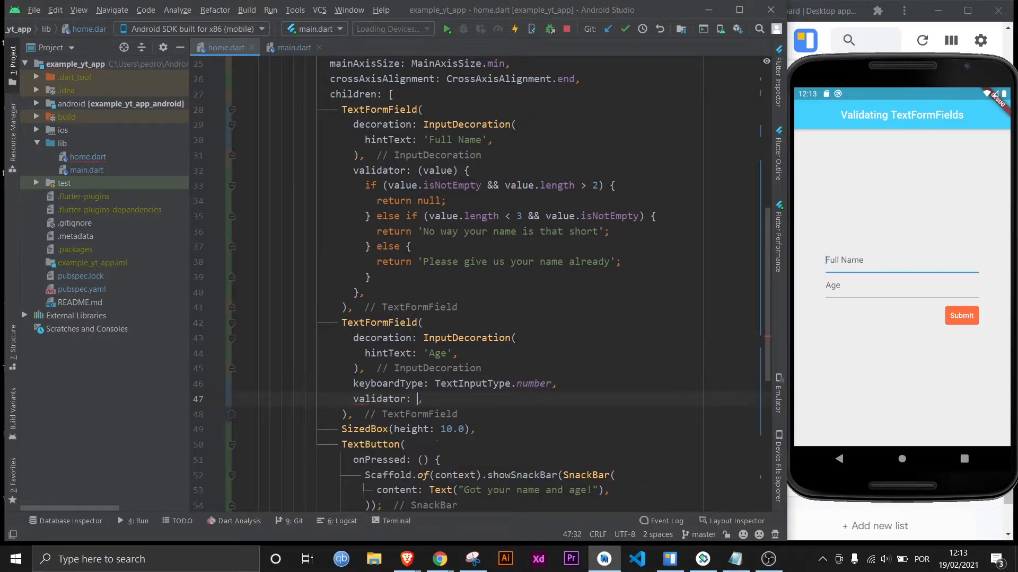
Add an Age validator returning 'Please enter your damn age' when value is empty
type("(value)")
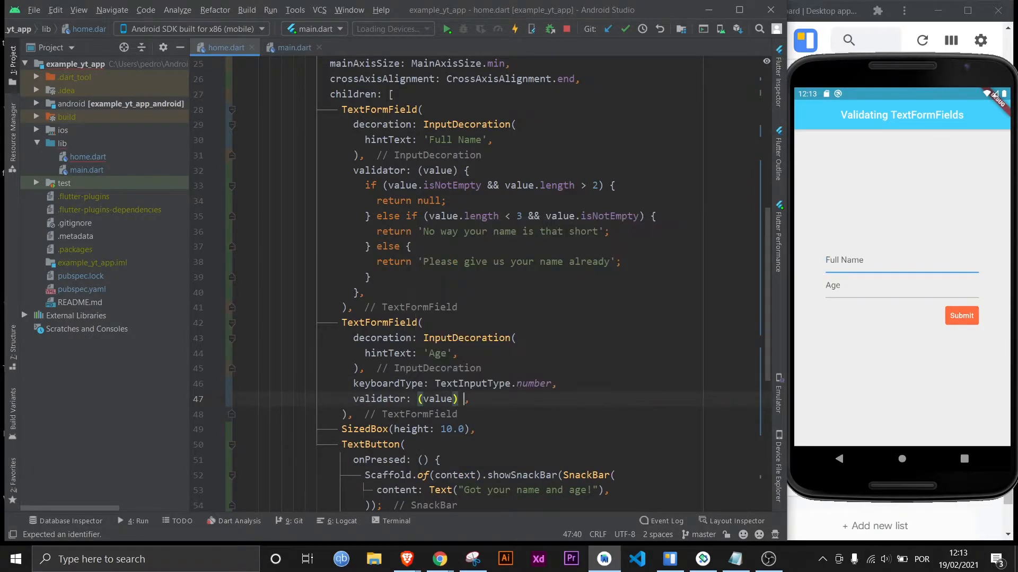
type("{")
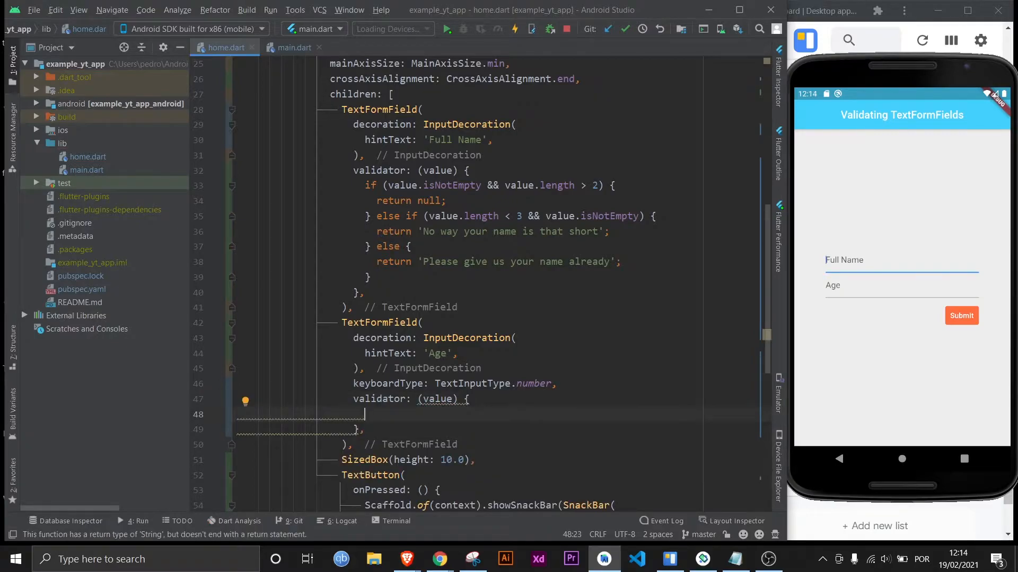
type("if (value.")
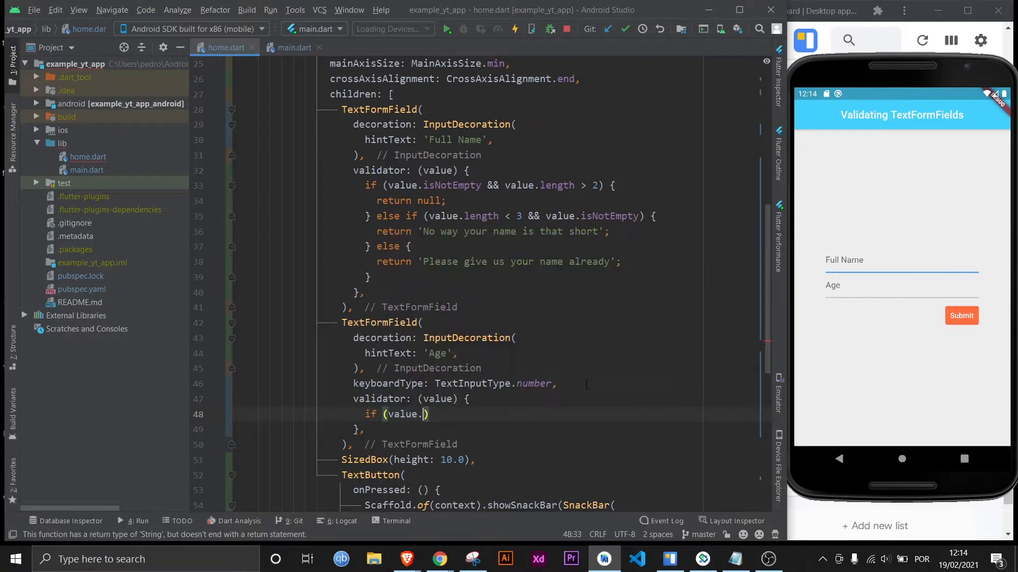
type("isEmpty)")
type("return 'Please en")
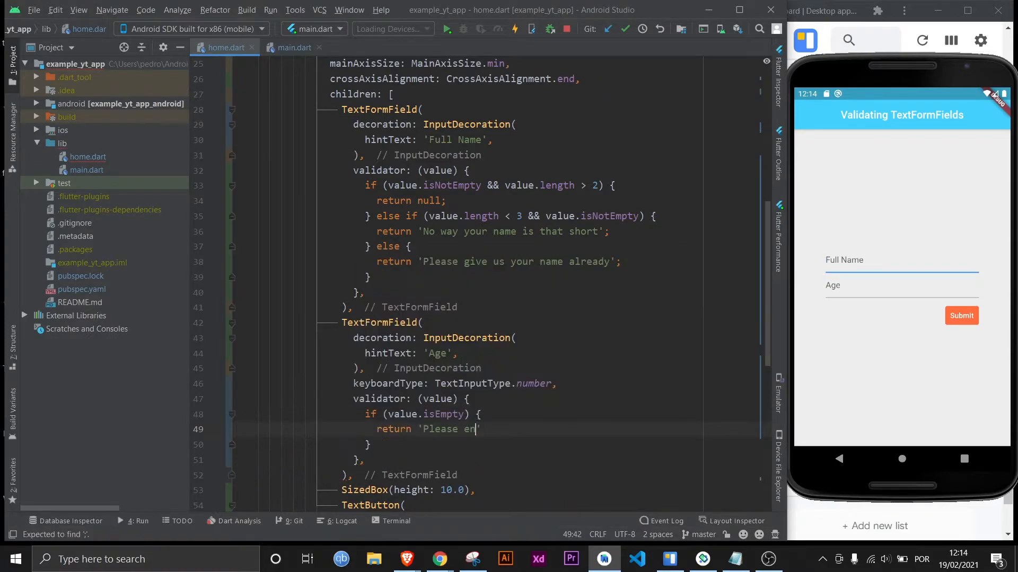
type("ter your damn age")
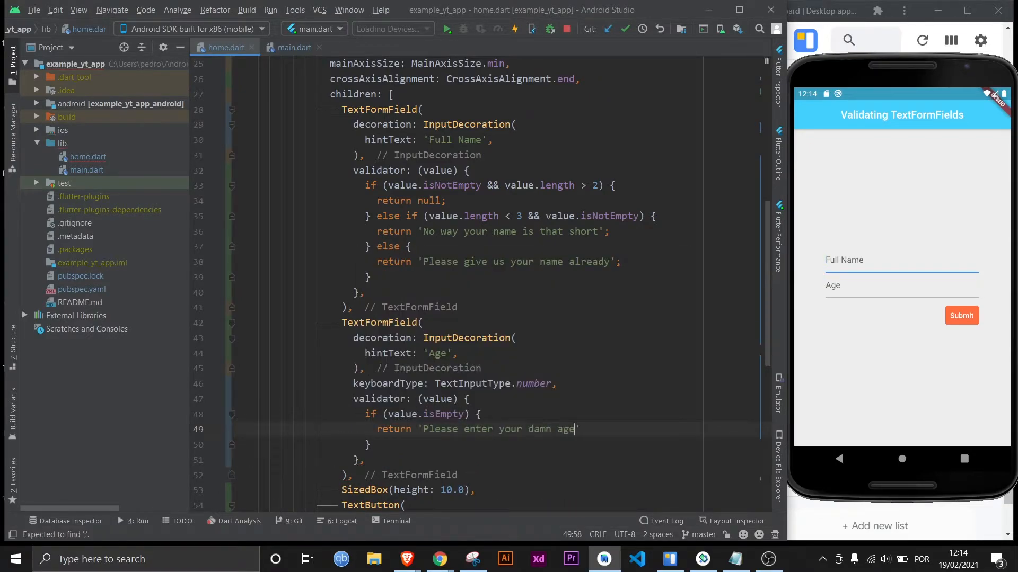
type("else if ()")
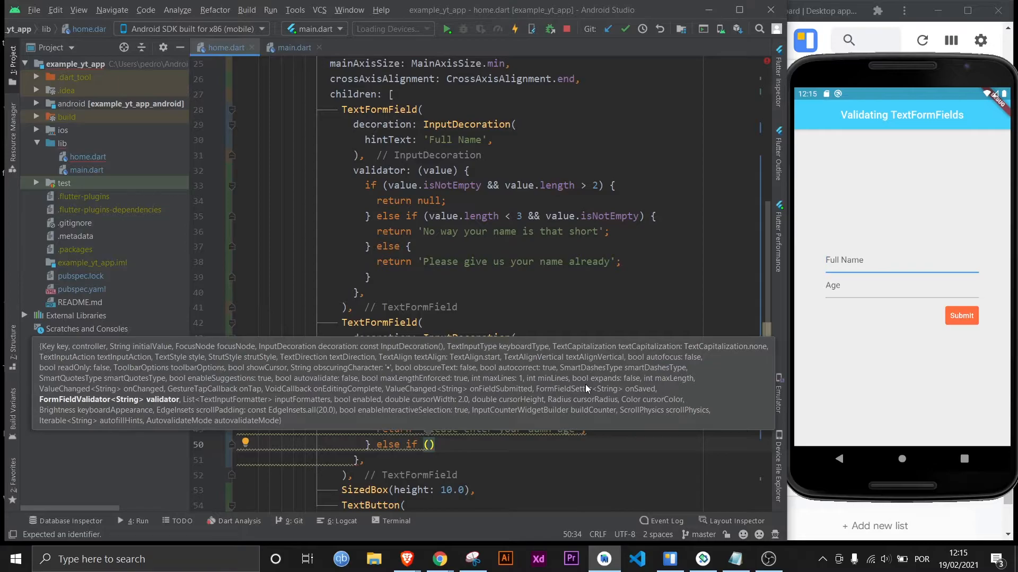
Add an else-if returning 'This ain't for kids under 18' when the parsed age is below 18
type("int.tryParse(source")
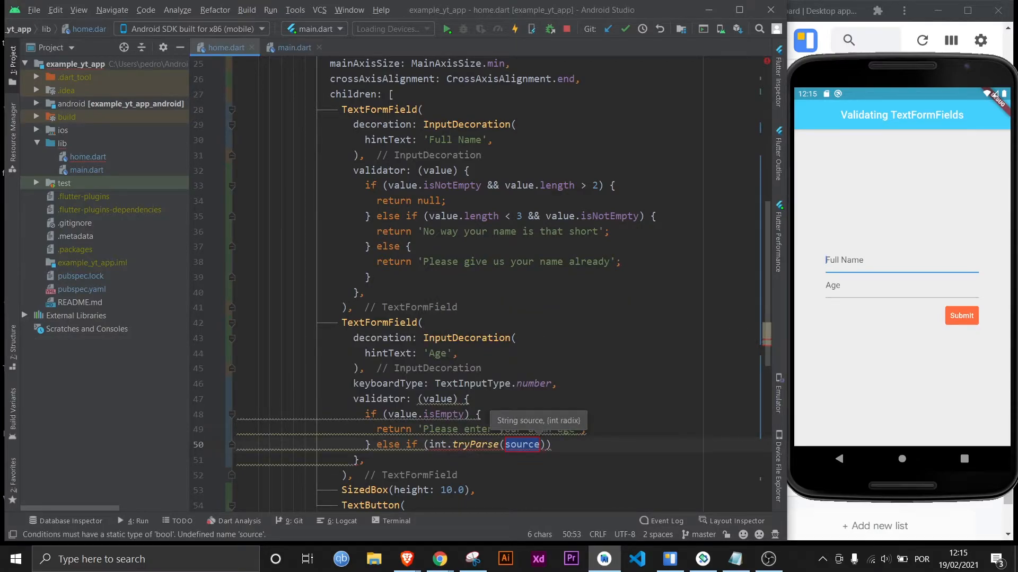
type("value")
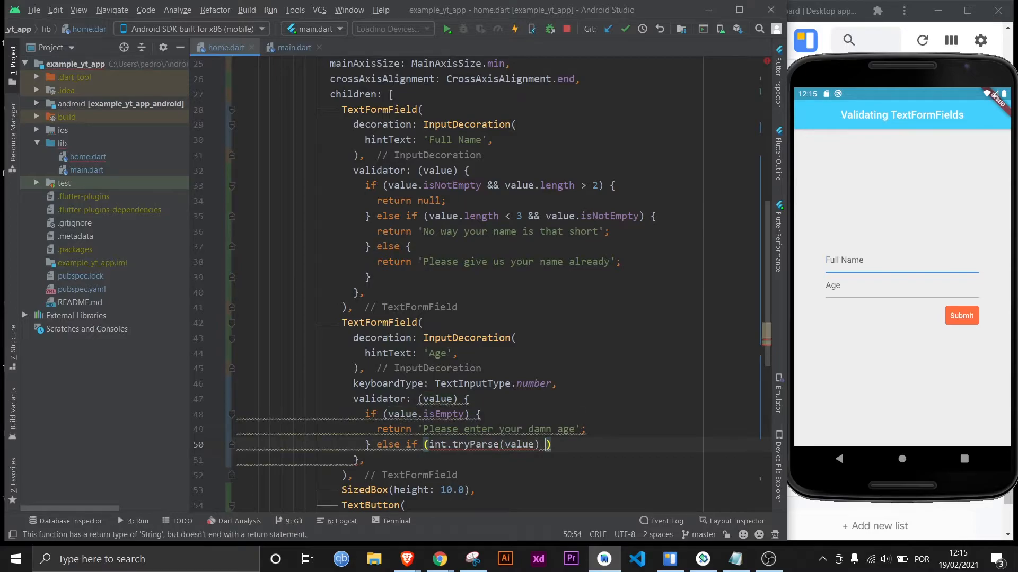
type("<")
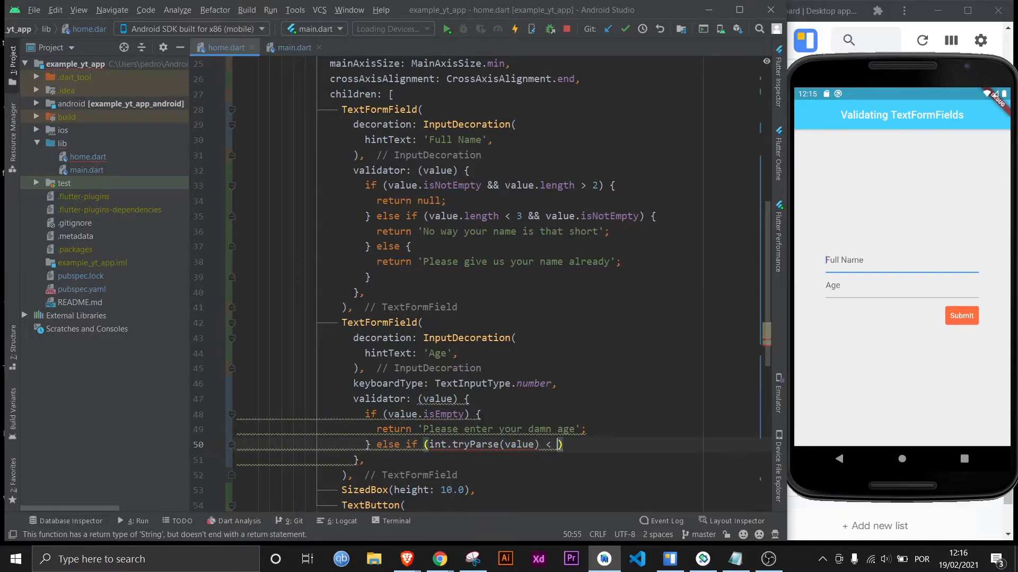
type("18) {")
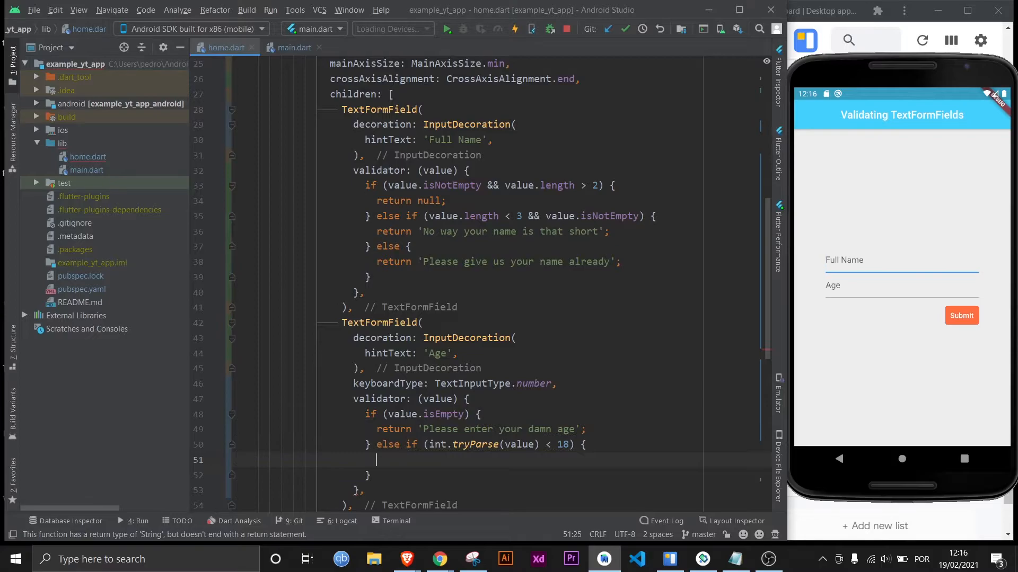
type("return 'This ain")
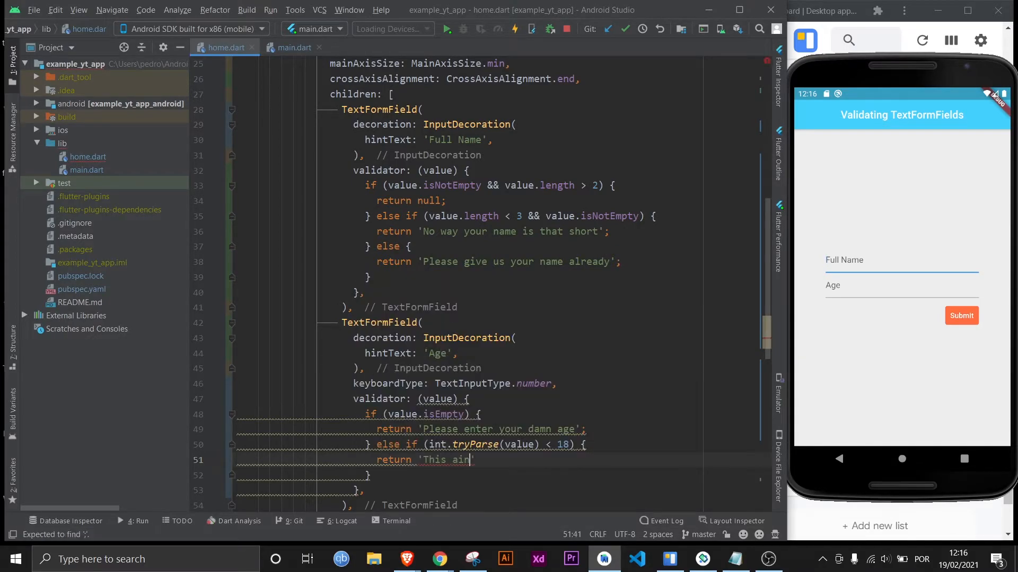
type("\\'t for kids under 1'")
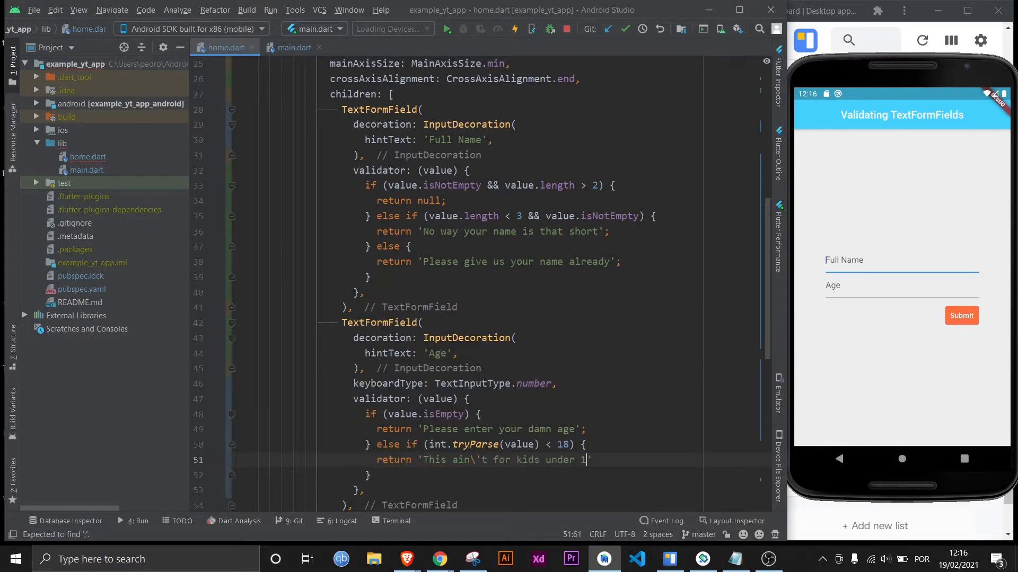
type("8")
left_click(501, 476)
type(" else")
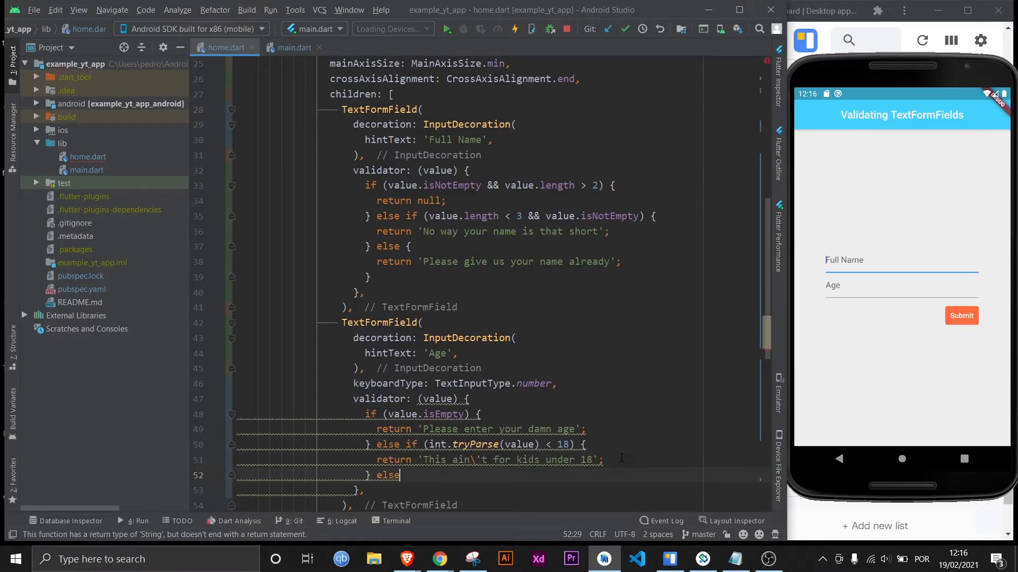
Add an else branch to the Age validator that returns null
key("enter")
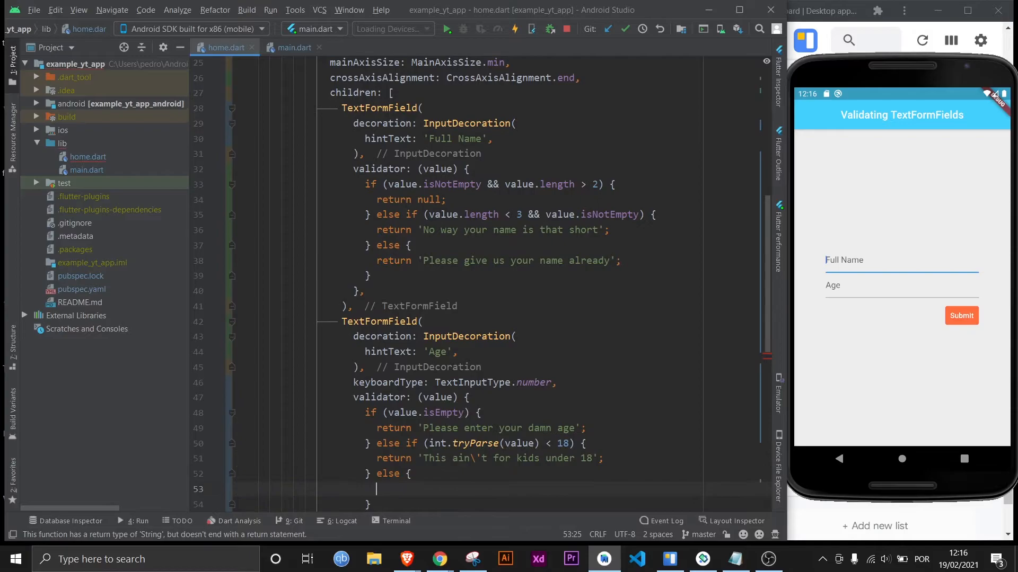
type("r")
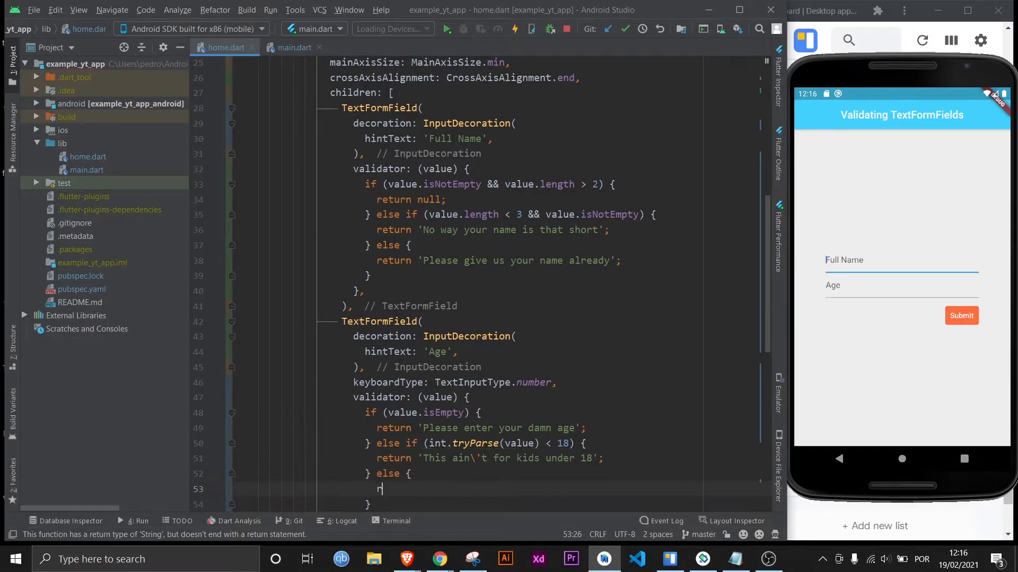
type("eturn null;")
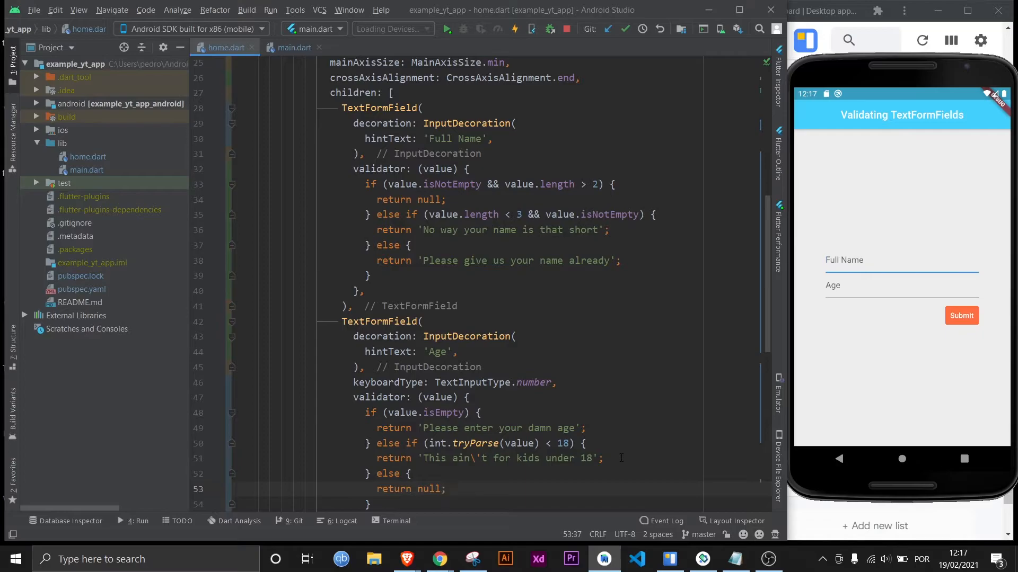
left_click(447, 488)
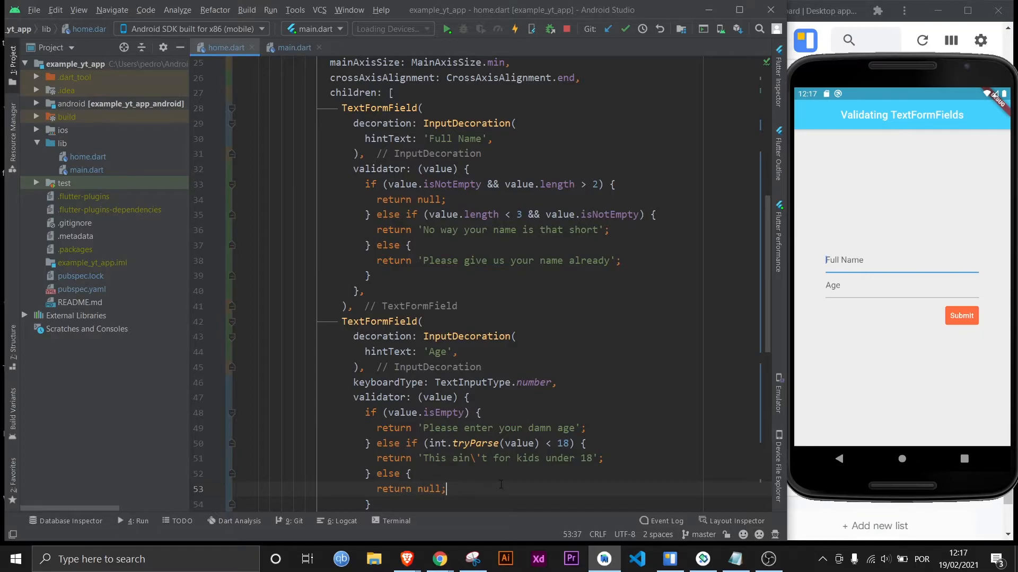
Insert 'if (!_formKey.currentState.validate()) { return; }' before the showSnackBar call in onPressed
scroll("down", 3)
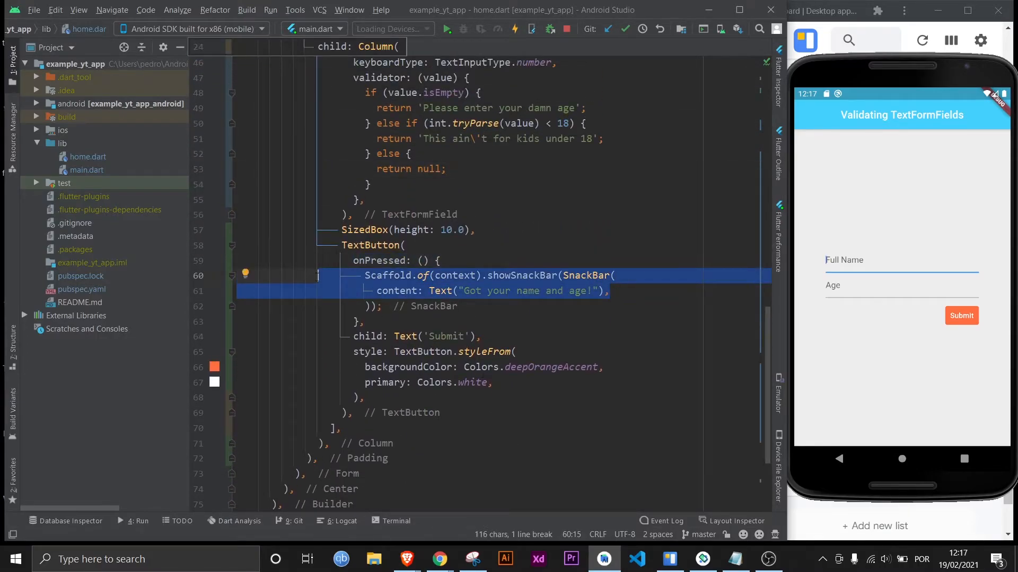
left_click(961, 315)
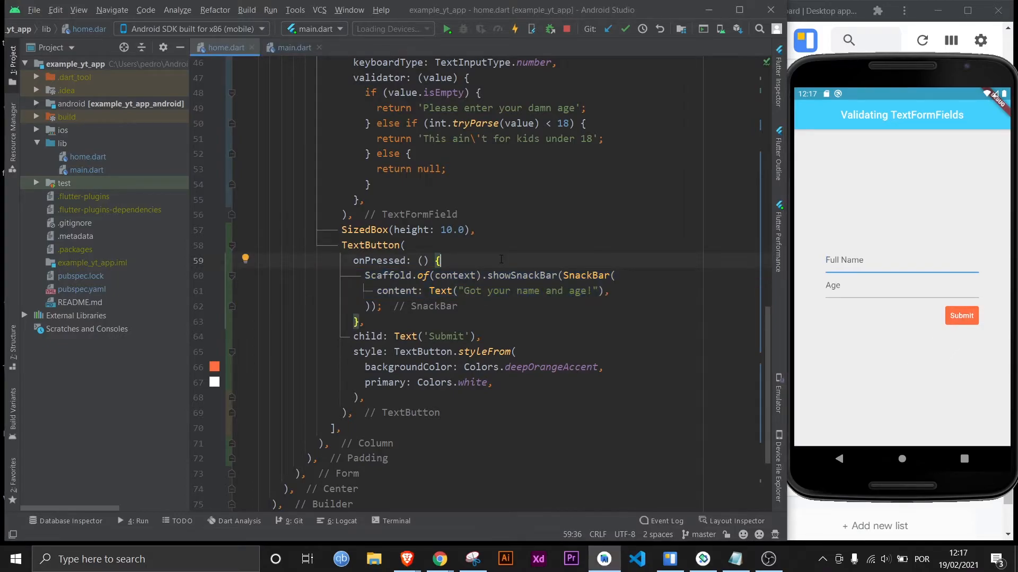
key("enter")
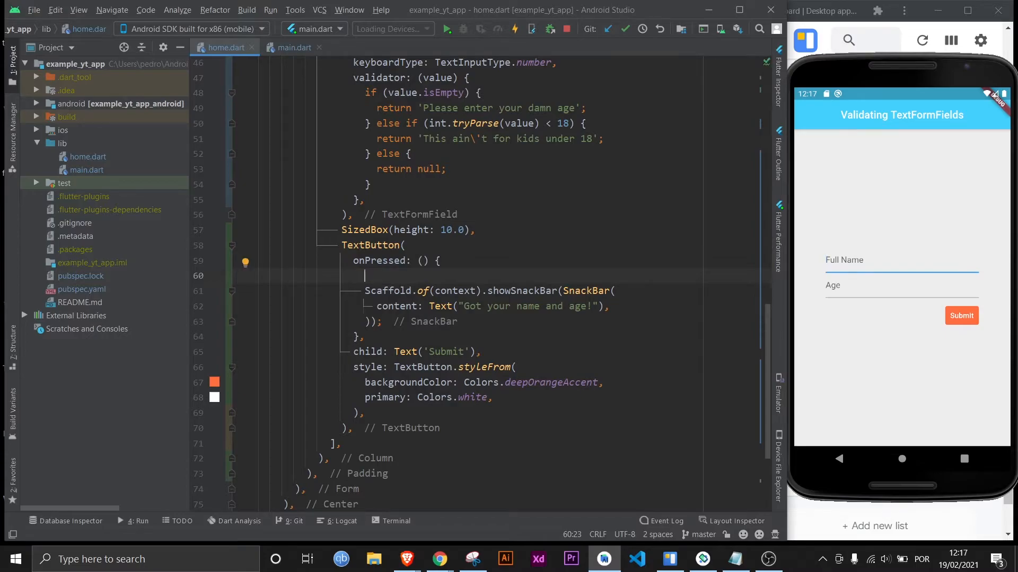
type("if (")
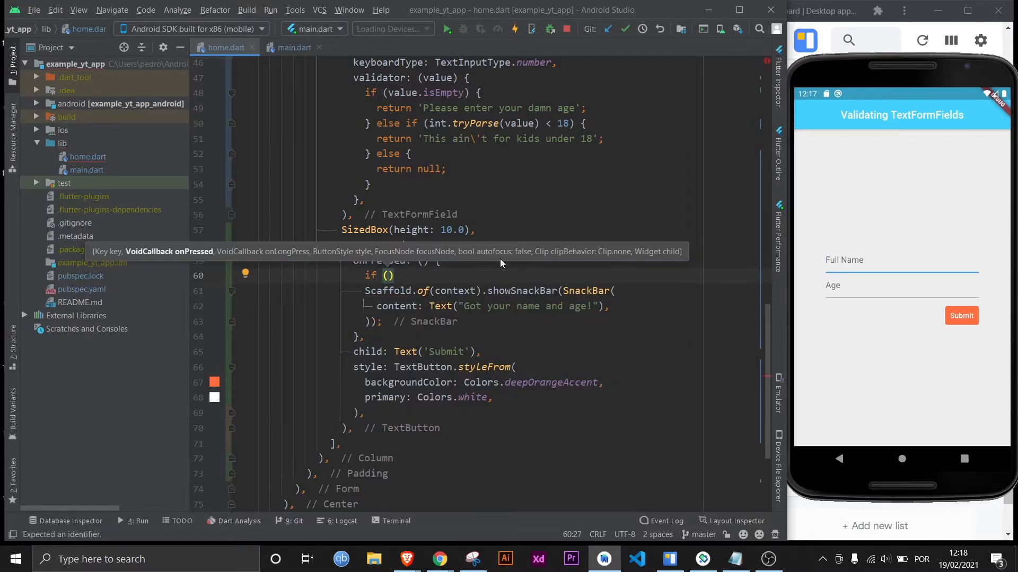
type("_formKey")
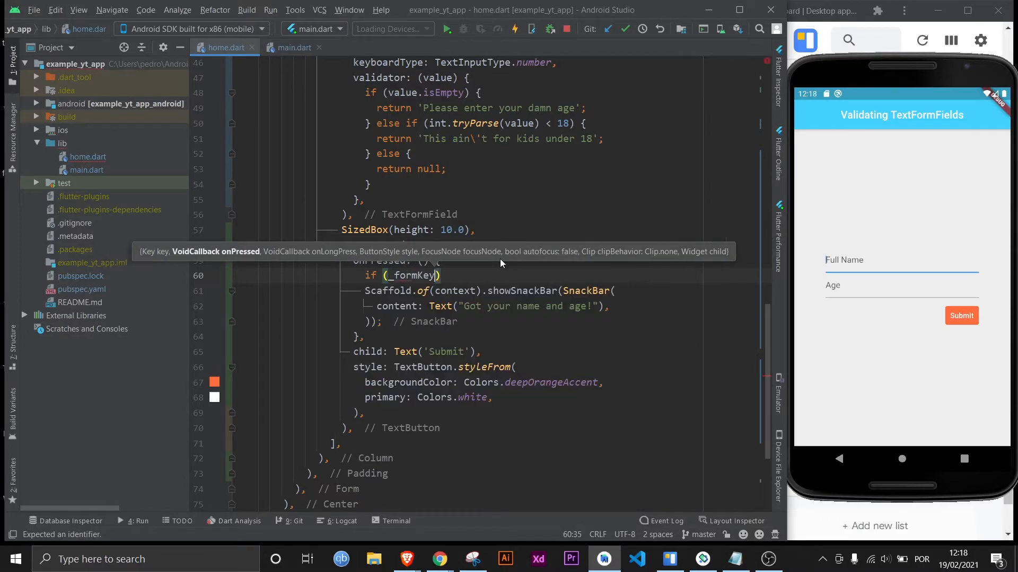
type(".currentState.validate(")
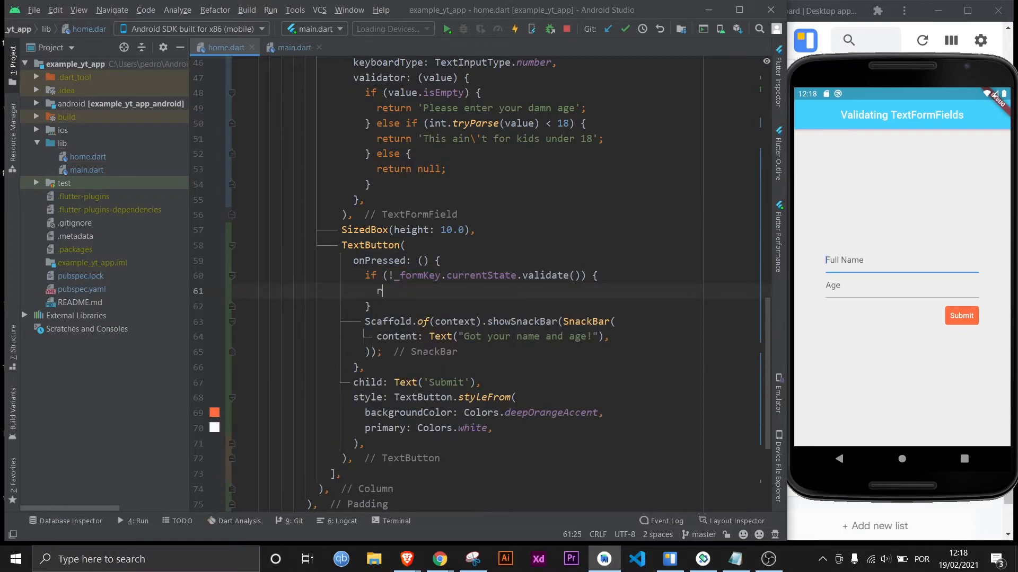
type("eturn;")
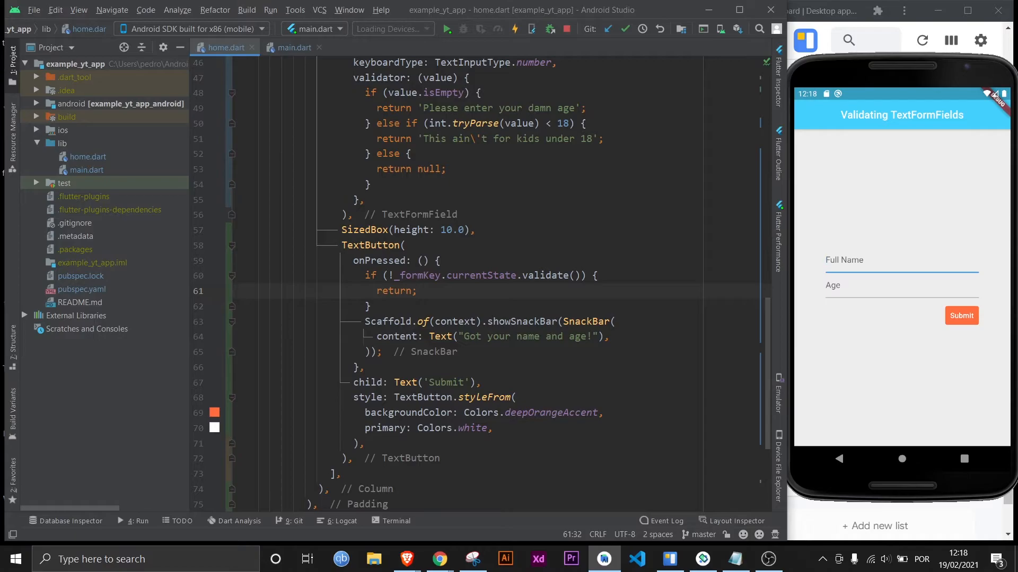
left_click_drag(364, 306, 364, 368)
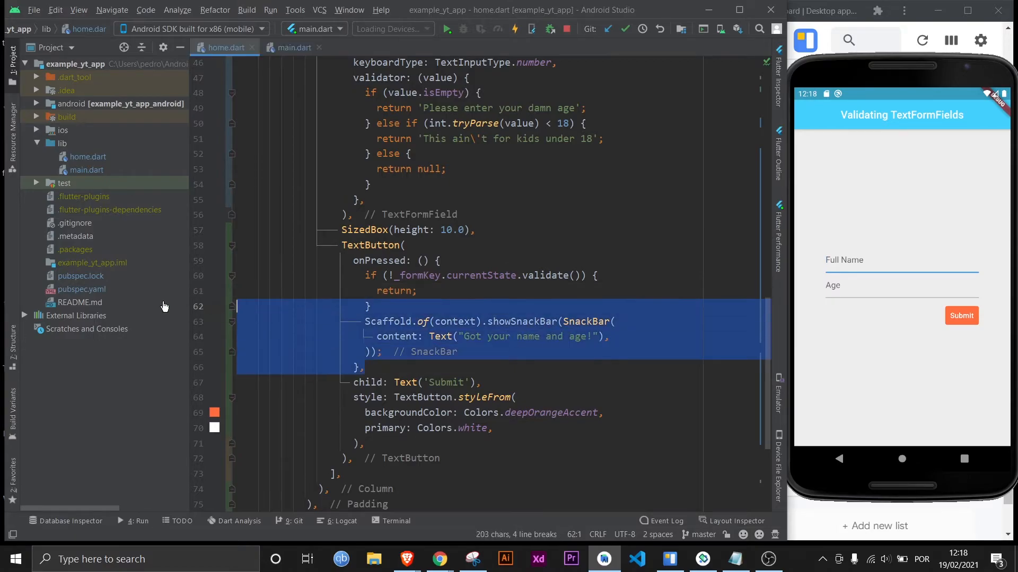
left_click(413, 291)
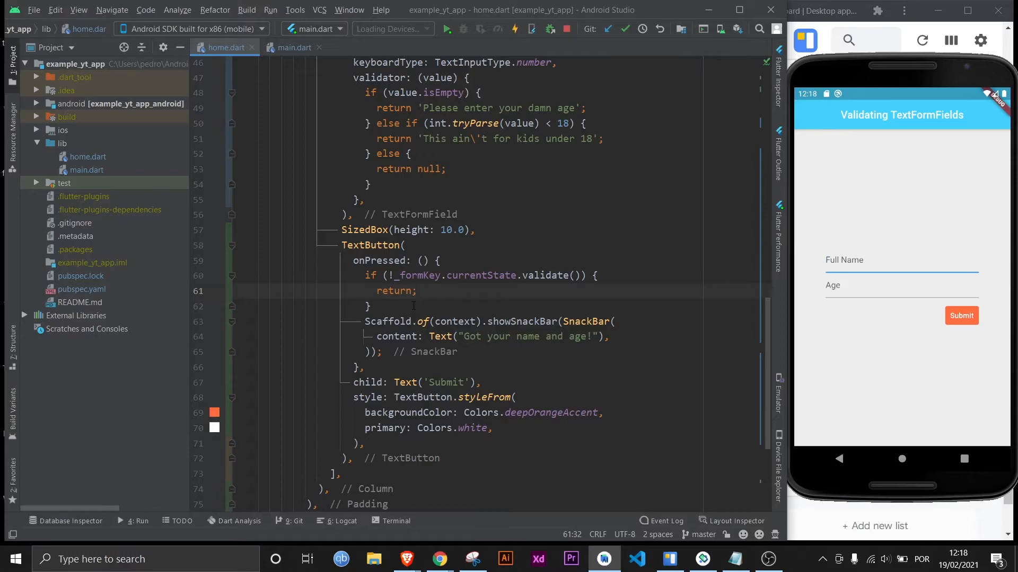
left_click_drag(340, 244, 370, 306)
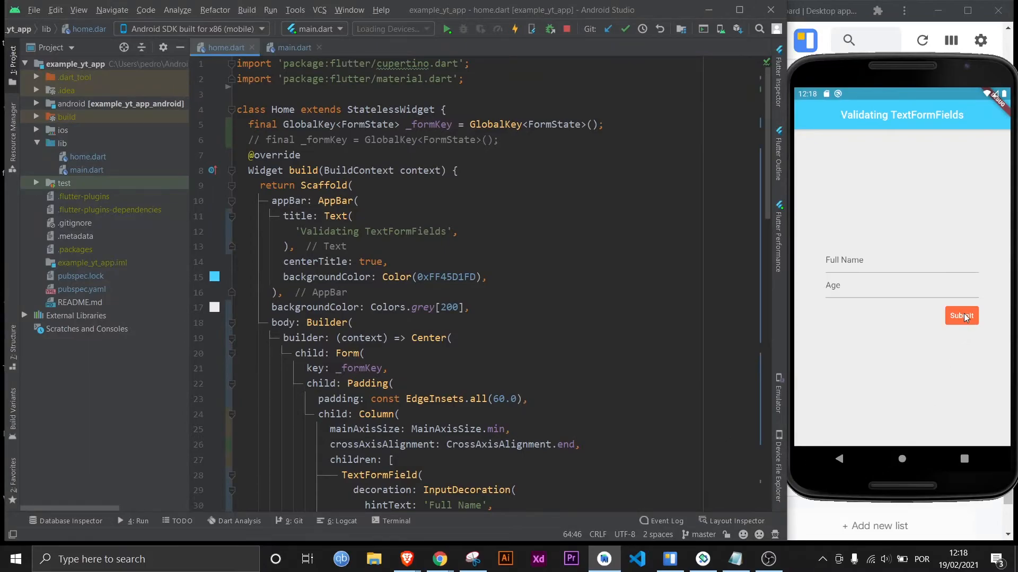
Submit empty, short-name and age-15 input to see errors, then submit Ash and 18
left_click(961, 316)
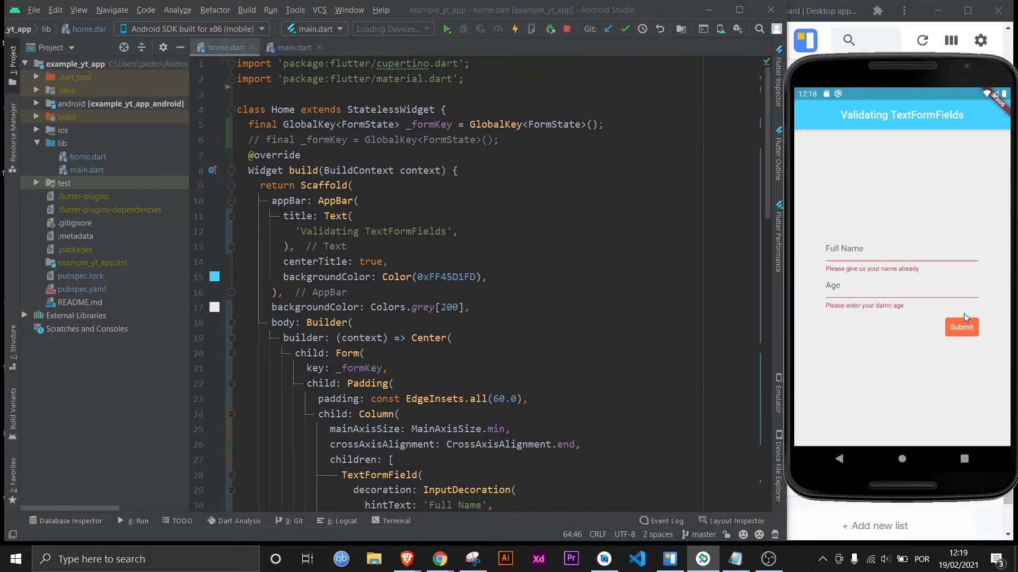
scroll("down", 3)
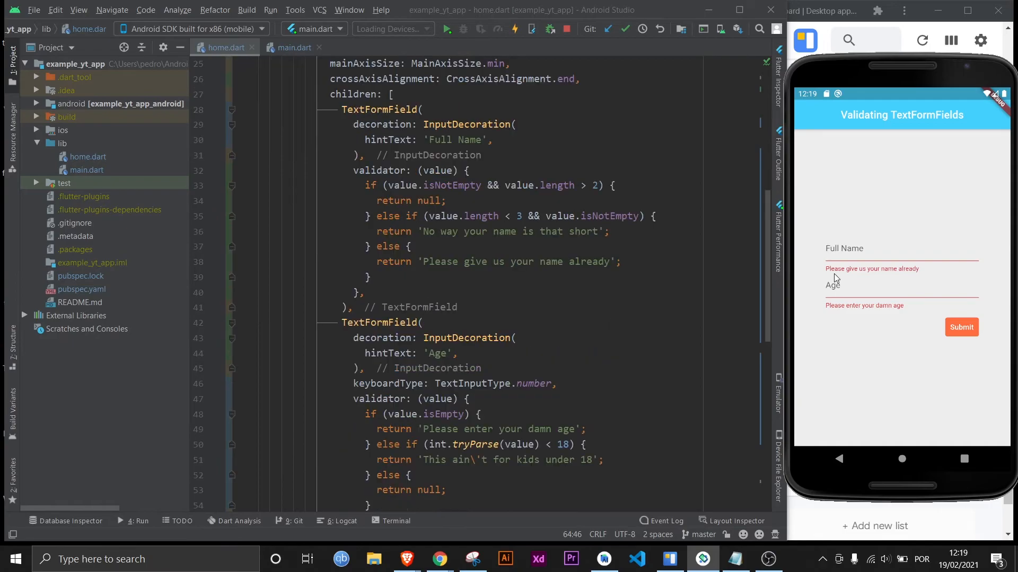
mouse_move(750, 350)
type("15")
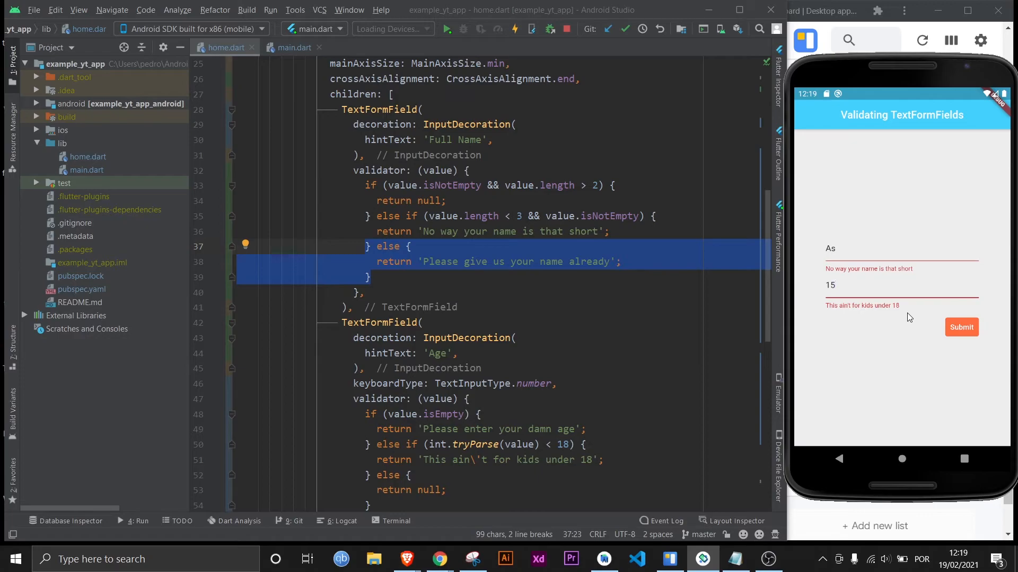
type("h")
type("18")
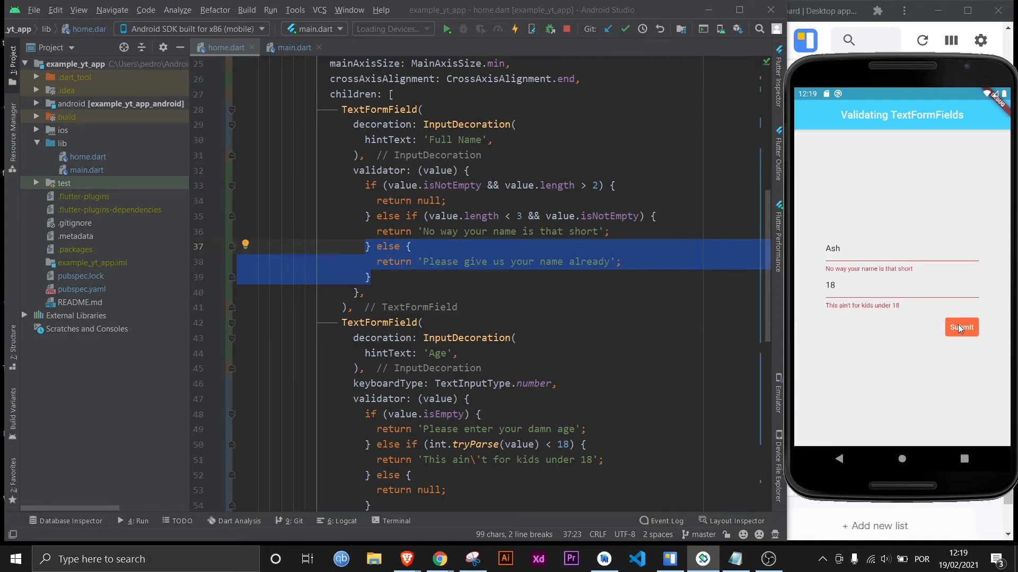
left_click(961, 327)
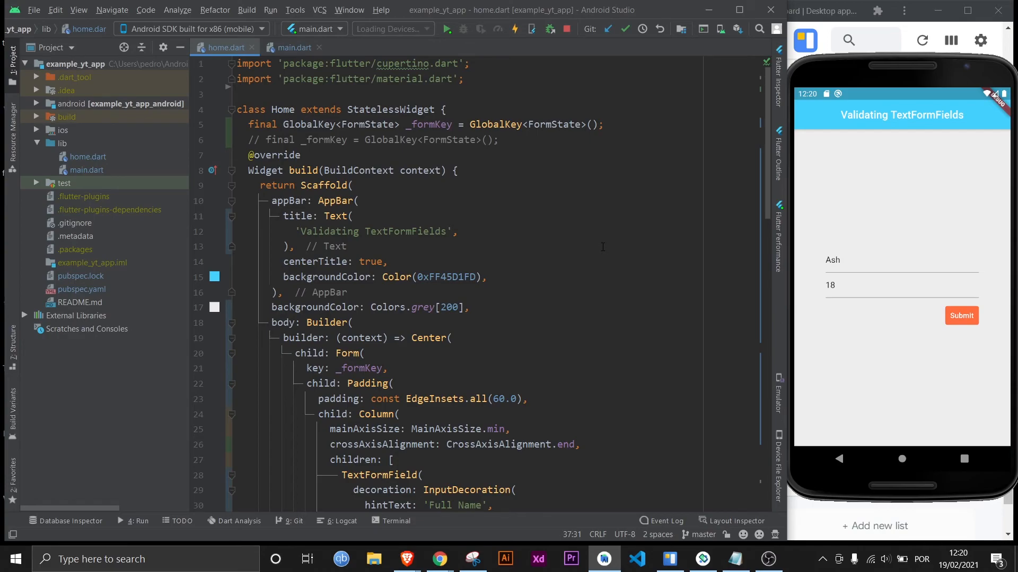
Close the Android Studio window to bring up the exit confirmation
left_click(770, 9)
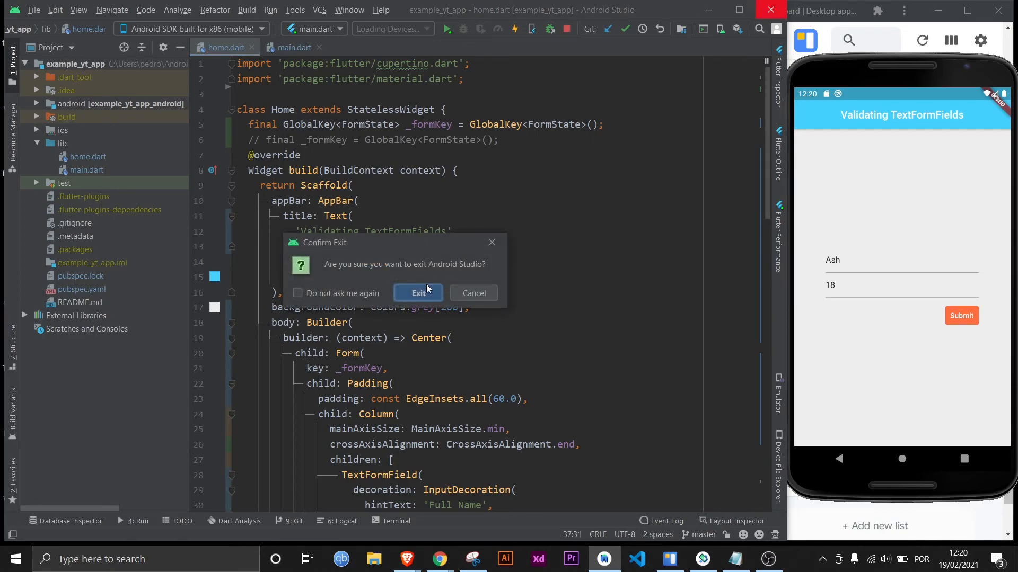